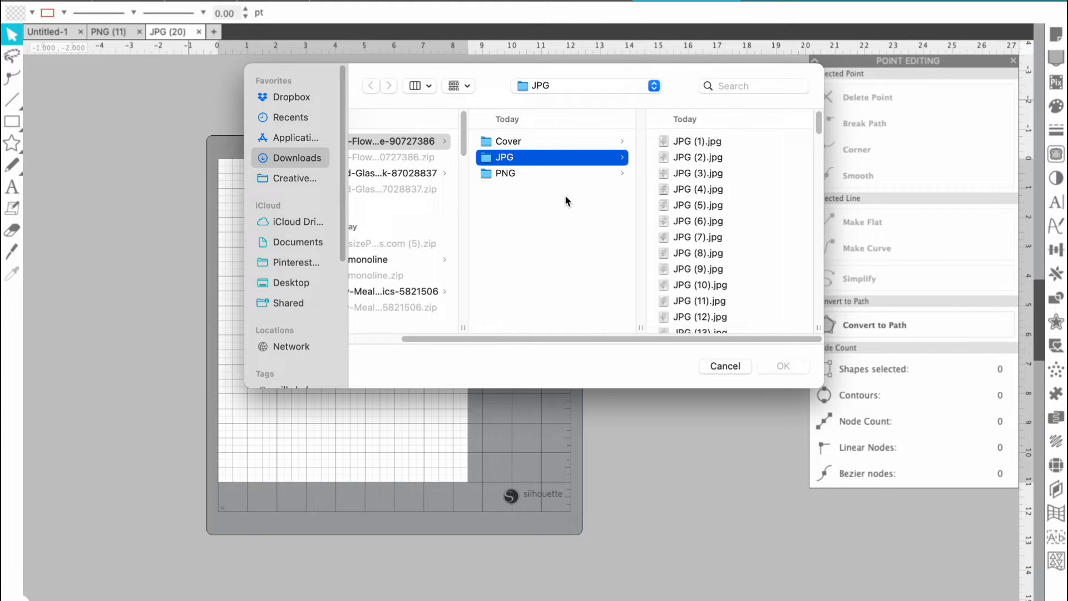
{"action": "mouse_move", "coordinate": [572, 179]}
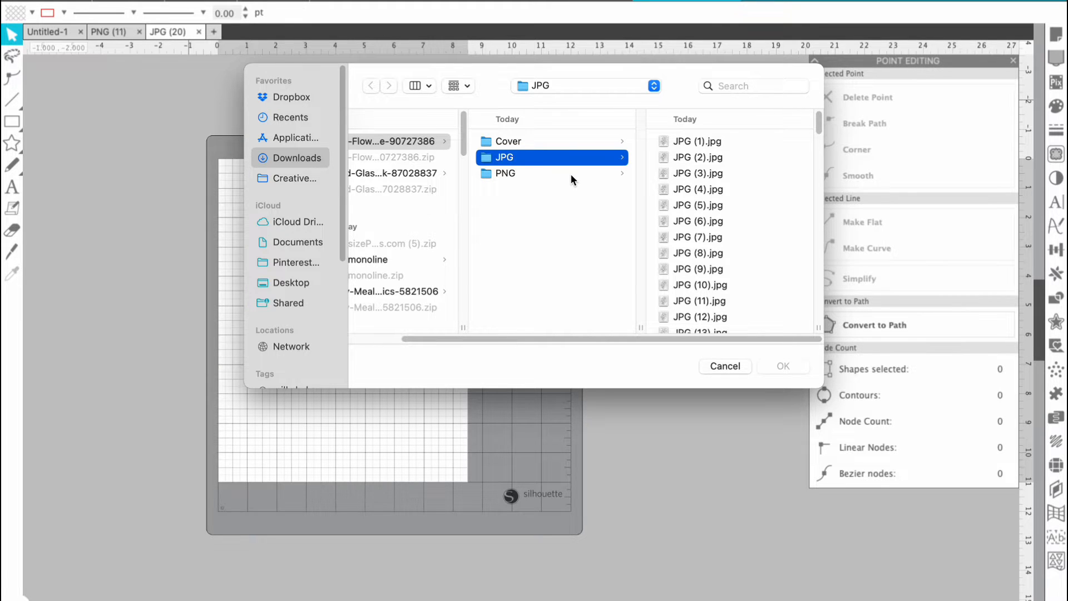
{"action": "mouse_move", "coordinate": [736, 238]}
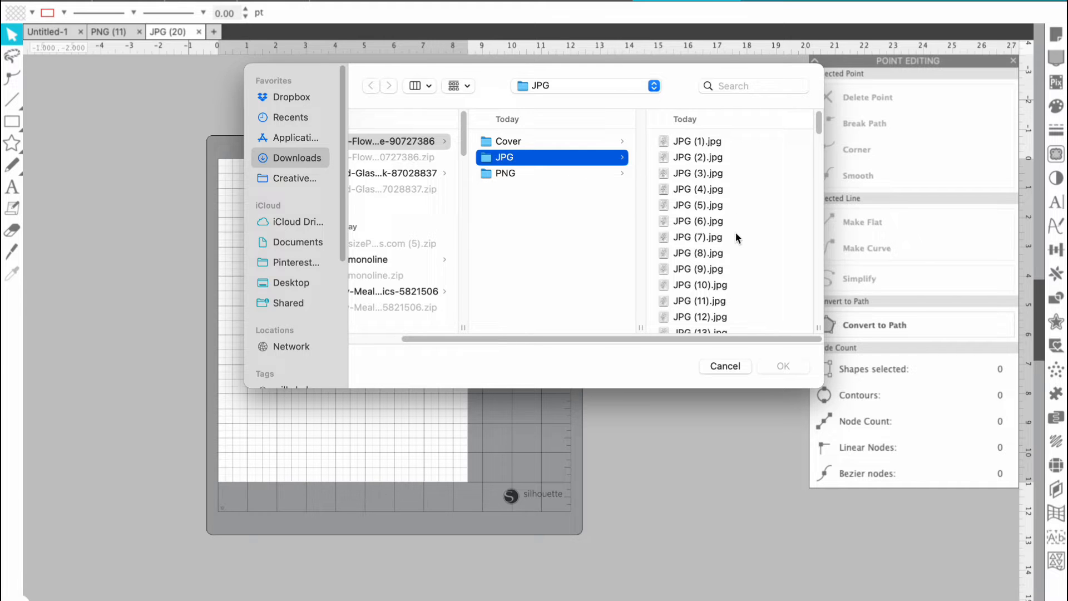
Select the flower bouquet drawing JPG (24).jpg in the JPG folder.
{"action": "scroll", "scroll_direction": "down", "scroll_amount": 3}
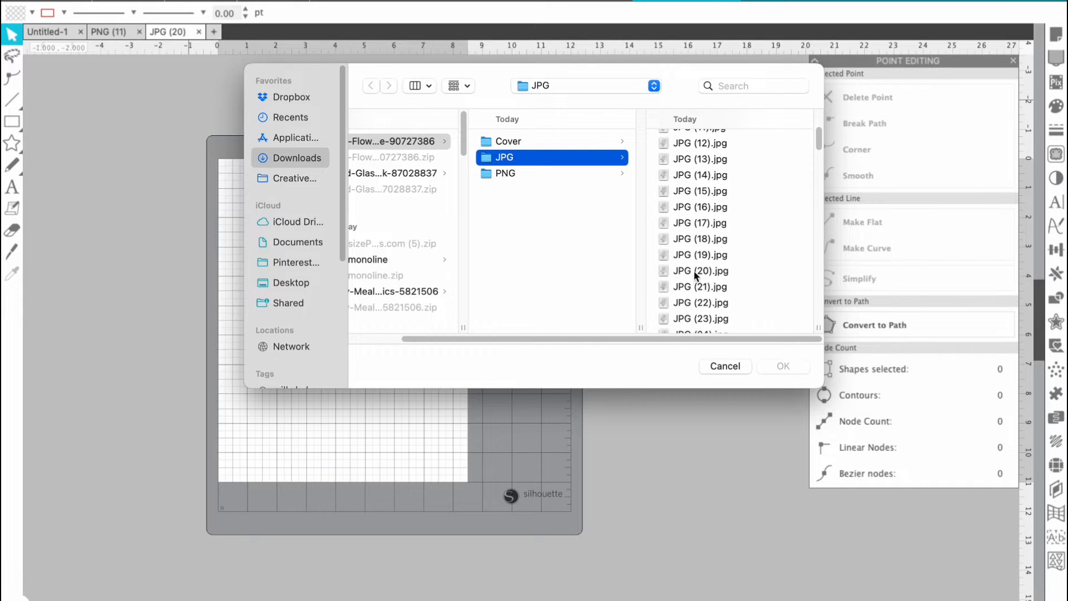
{"action": "left_click", "coordinate": [525, 270]}
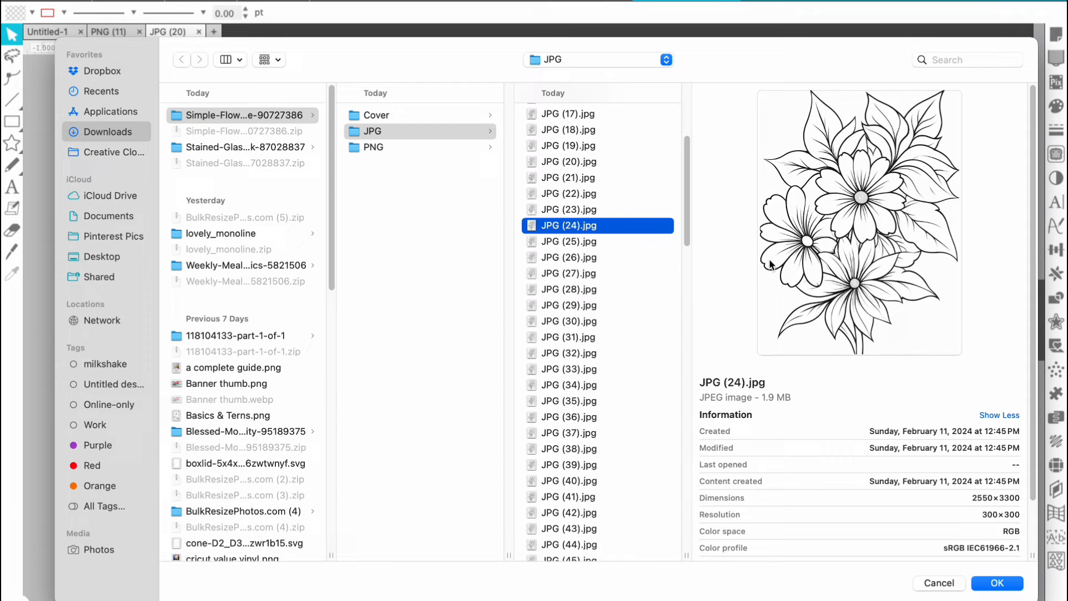
{"action": "mouse_move", "coordinate": [941, 267]}
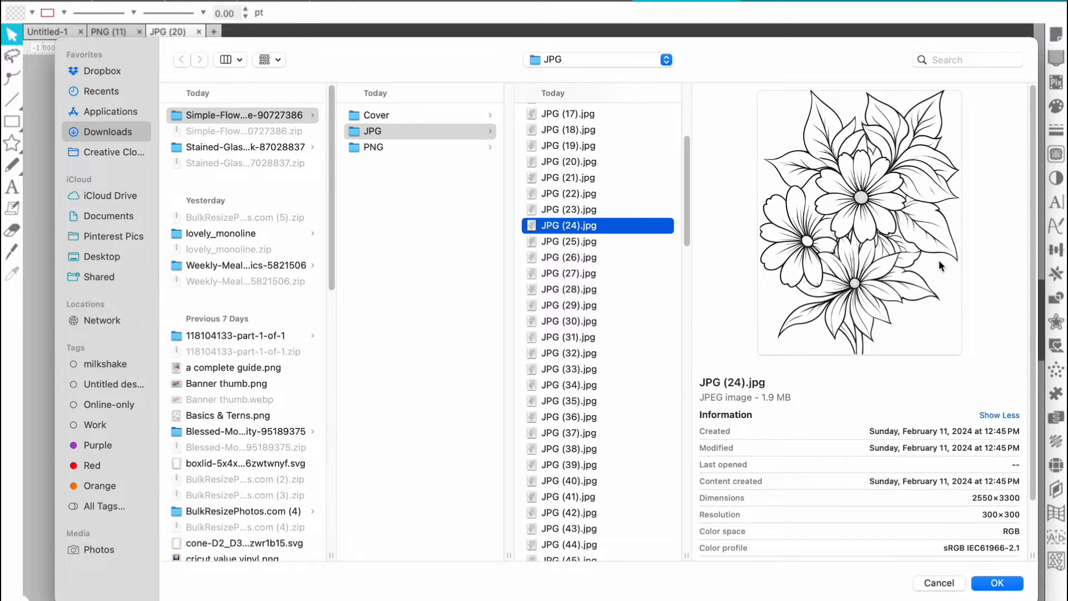
Open JPG (24) and set its width to 8.5 inches with locked aspect ratio.
{"action": "left_click", "coordinate": [995, 583]}
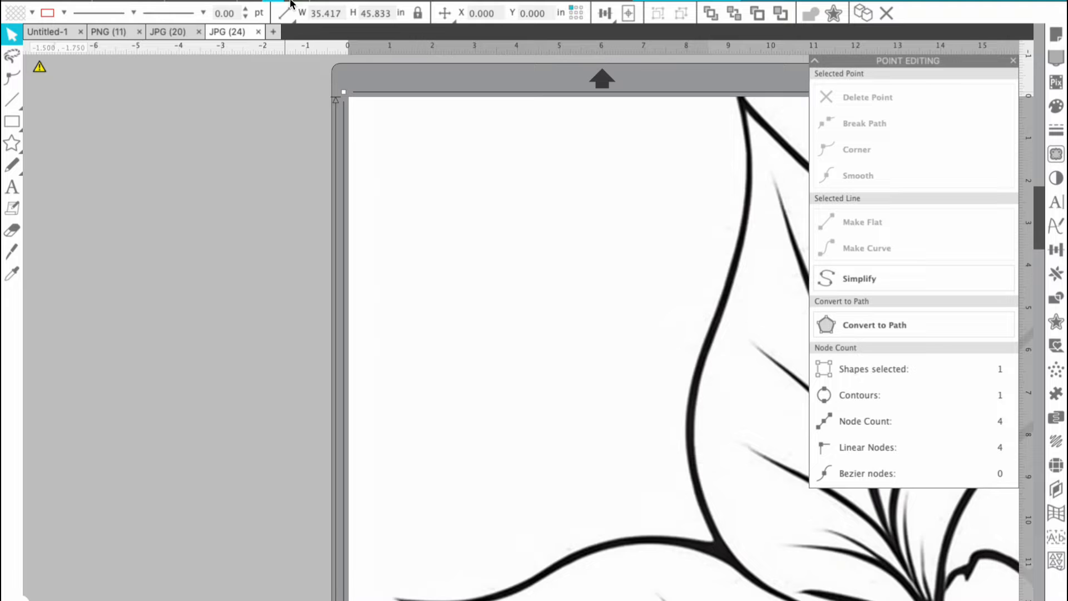
{"action": "triple_click", "coordinate": [321, 12]}
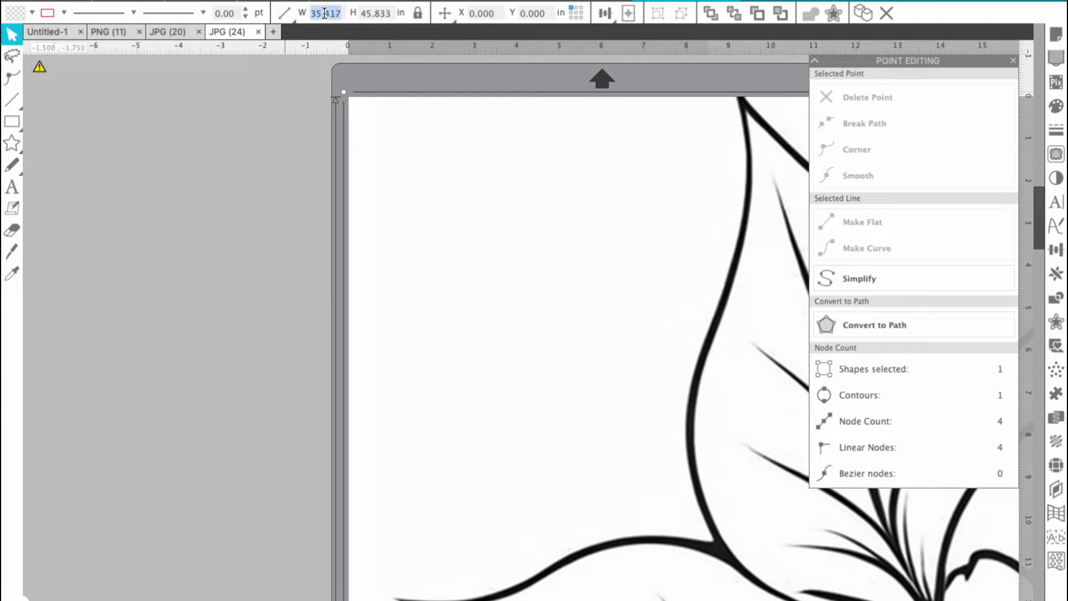
{"action": "type", "text": "8.500"}
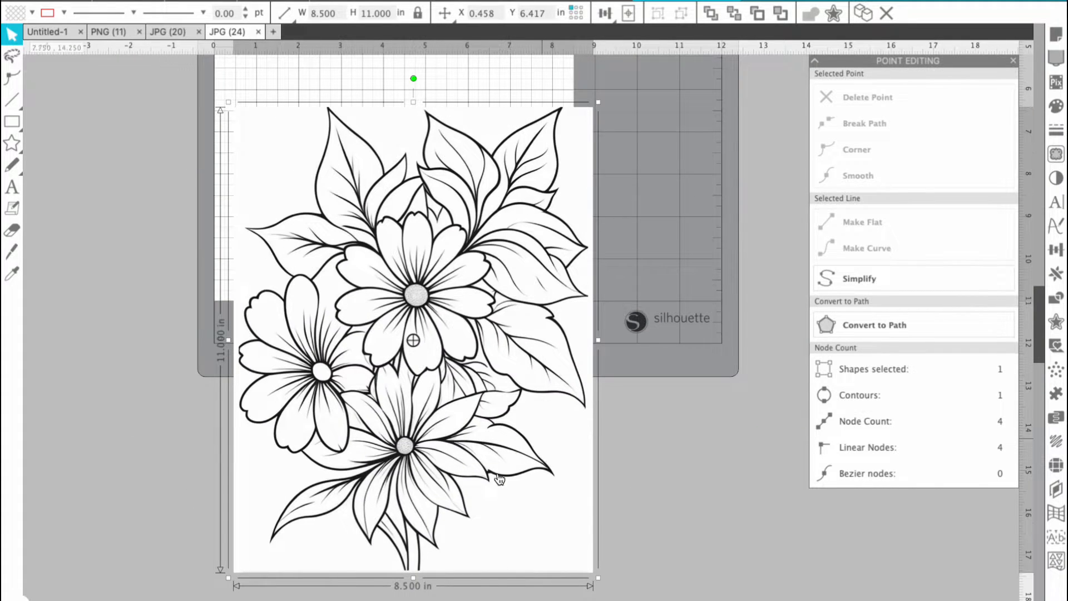
{"action": "mouse_move", "coordinate": [397, 552]}
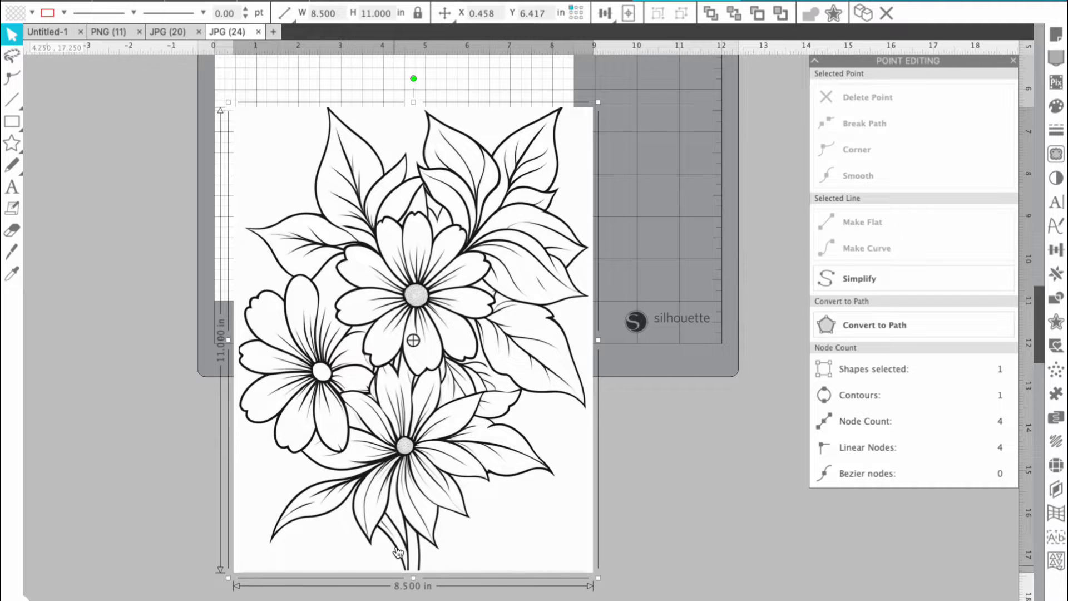
{"action": "mouse_move", "coordinate": [433, 568]}
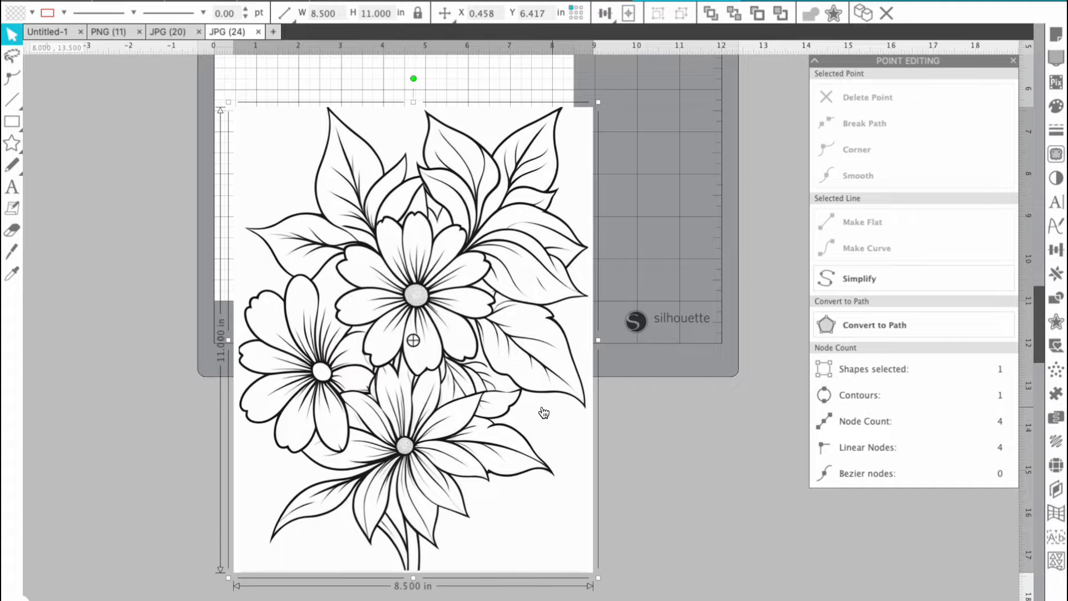
{"action": "mouse_move", "coordinate": [519, 402]}
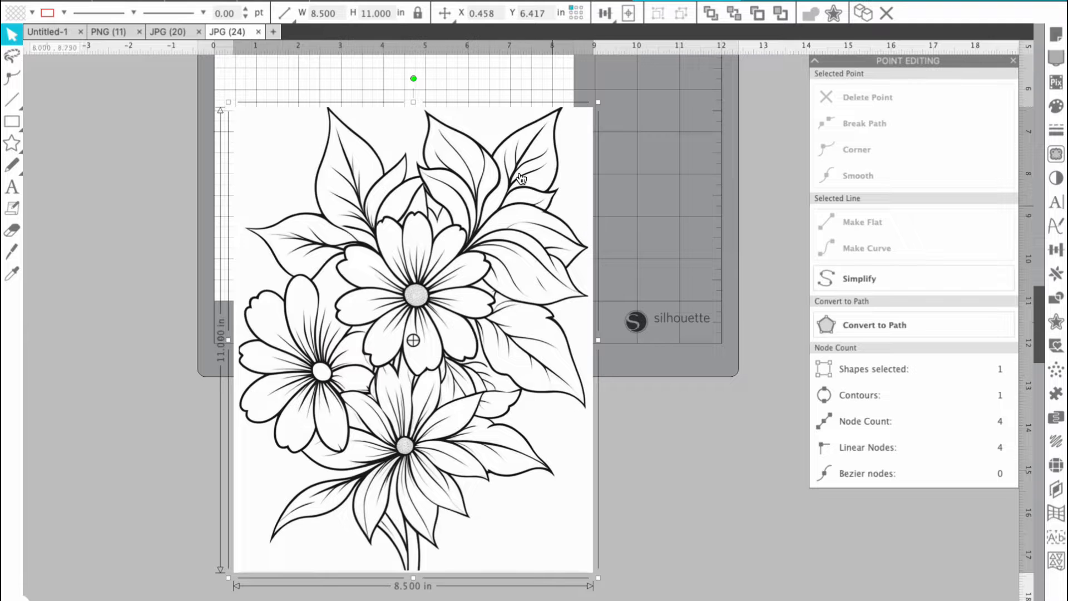
{"action": "mouse_move", "coordinate": [1056, 153]}
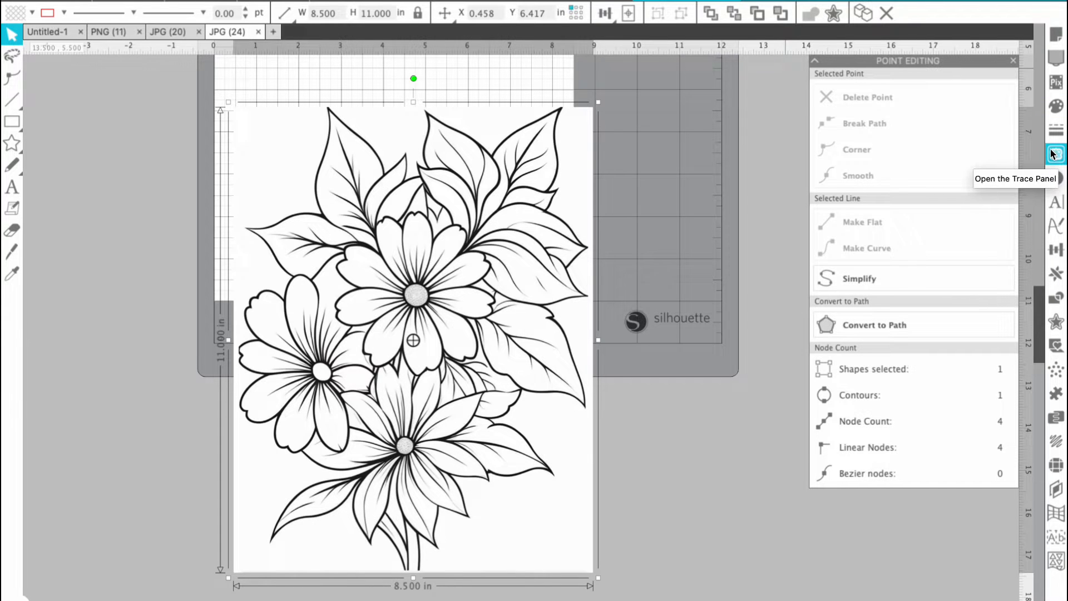
Mark the whole bouquet as the trace area and preview outlines at 45% threshold.
{"action": "left_click", "coordinate": [1055, 154]}
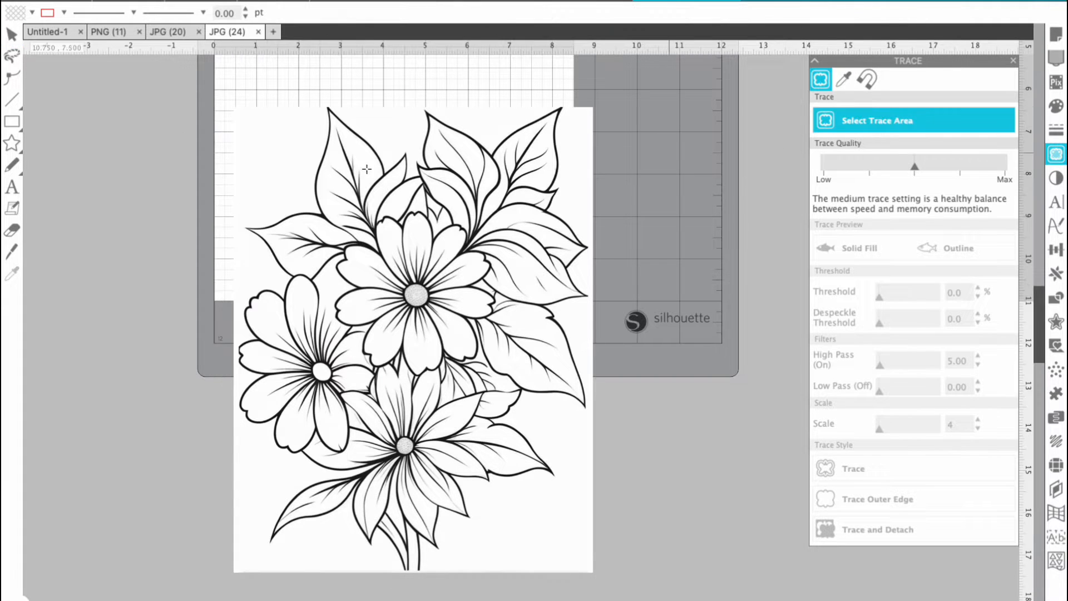
{"action": "left_click_drag", "start_coordinate": [213, 88], "coordinate": [436, 324]}
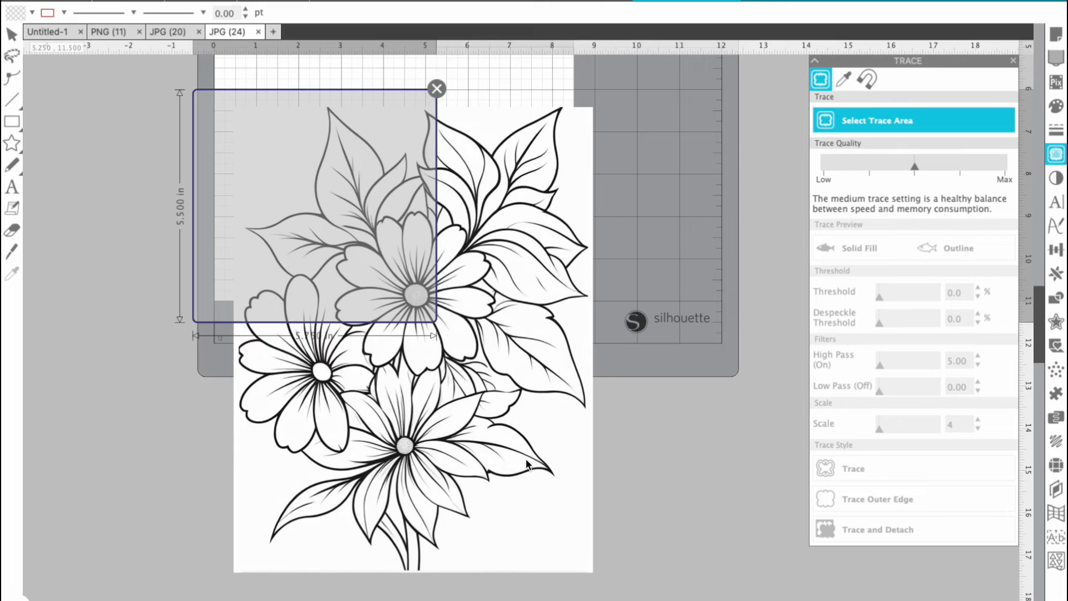
{"action": "left_click", "coordinate": [859, 247]}
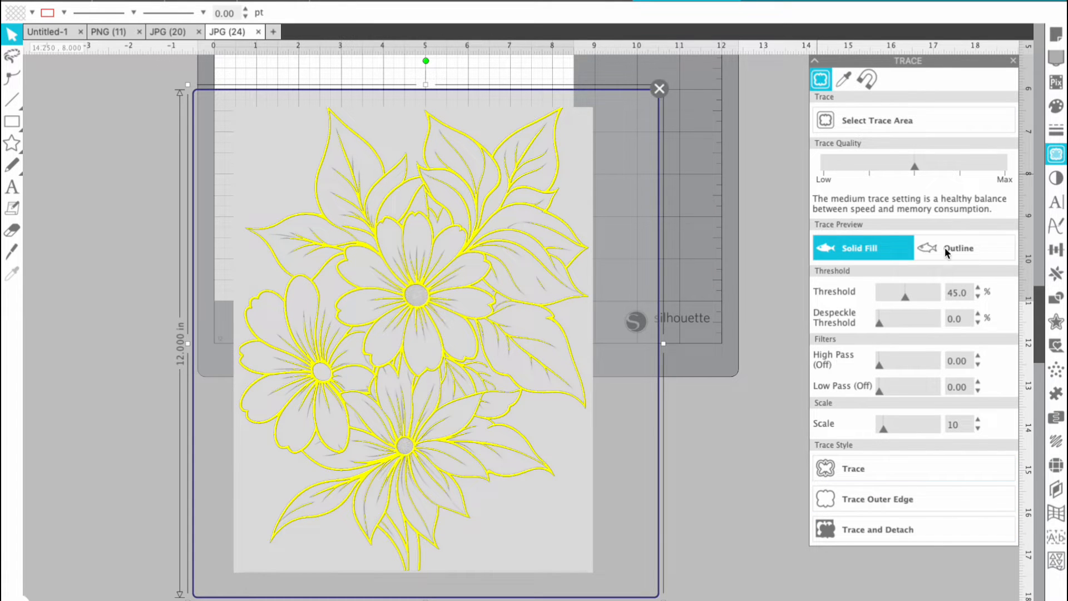
{"action": "mouse_move", "coordinate": [913, 416]}
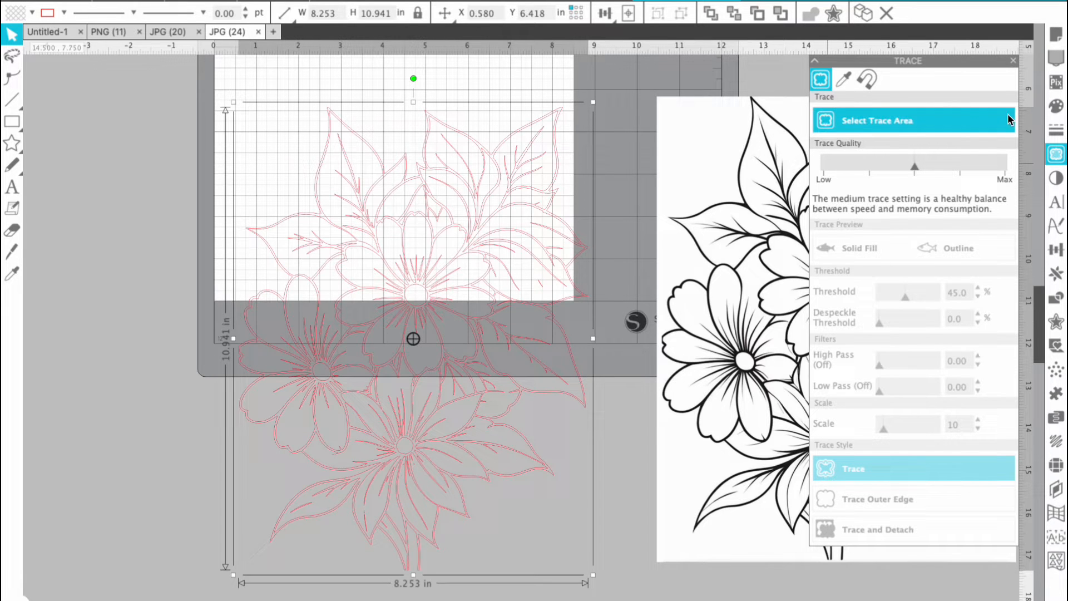
Give the traced bouquet a solid black fill and set its line colour.
{"action": "left_click", "coordinate": [1055, 106]}
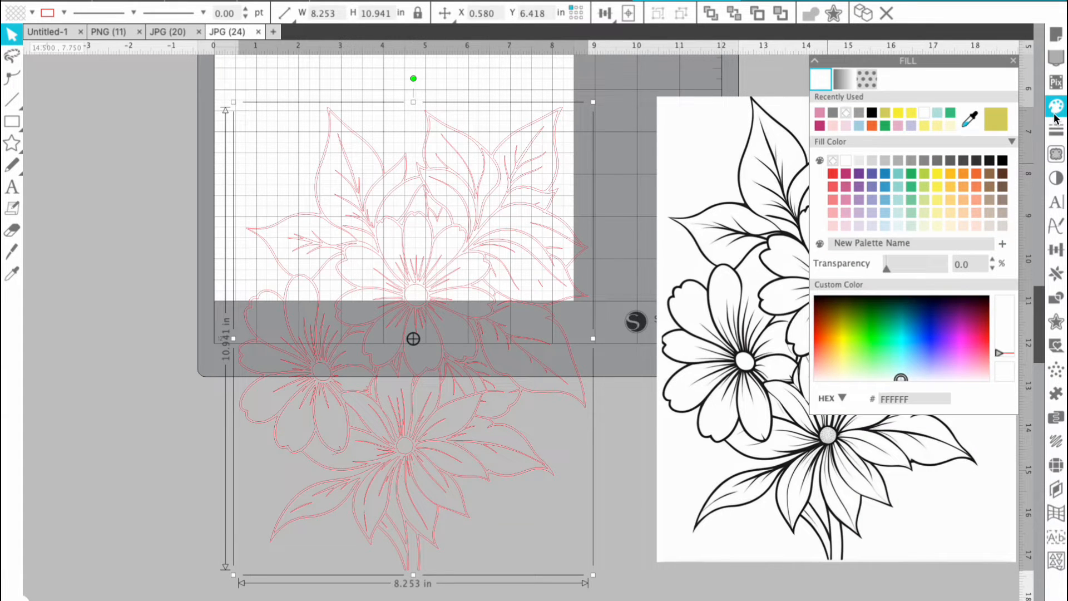
{"action": "left_click", "coordinate": [820, 112]}
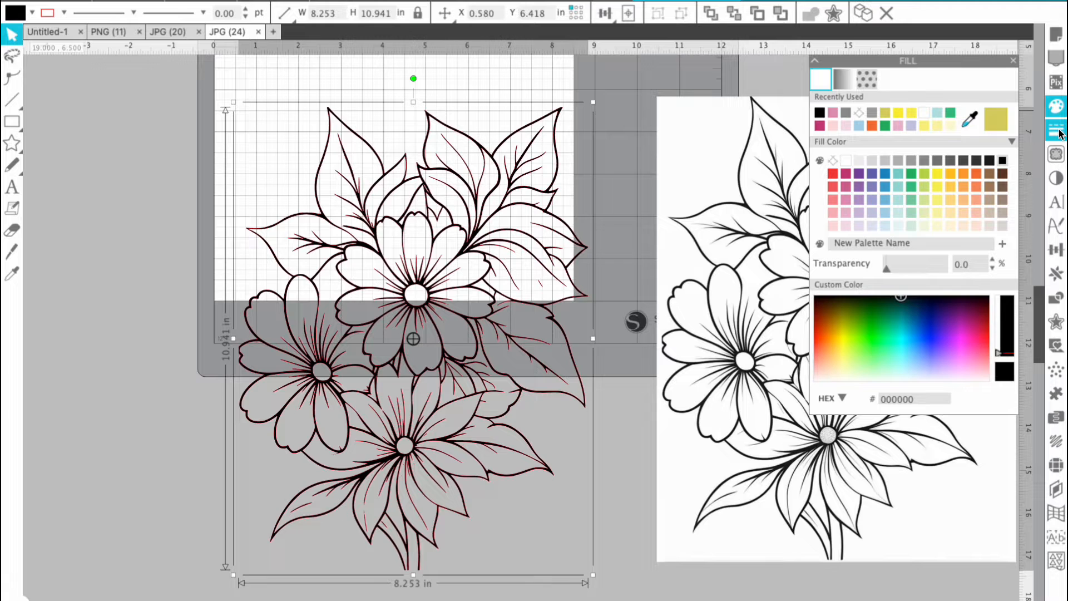
{"action": "left_click", "coordinate": [1056, 130]}
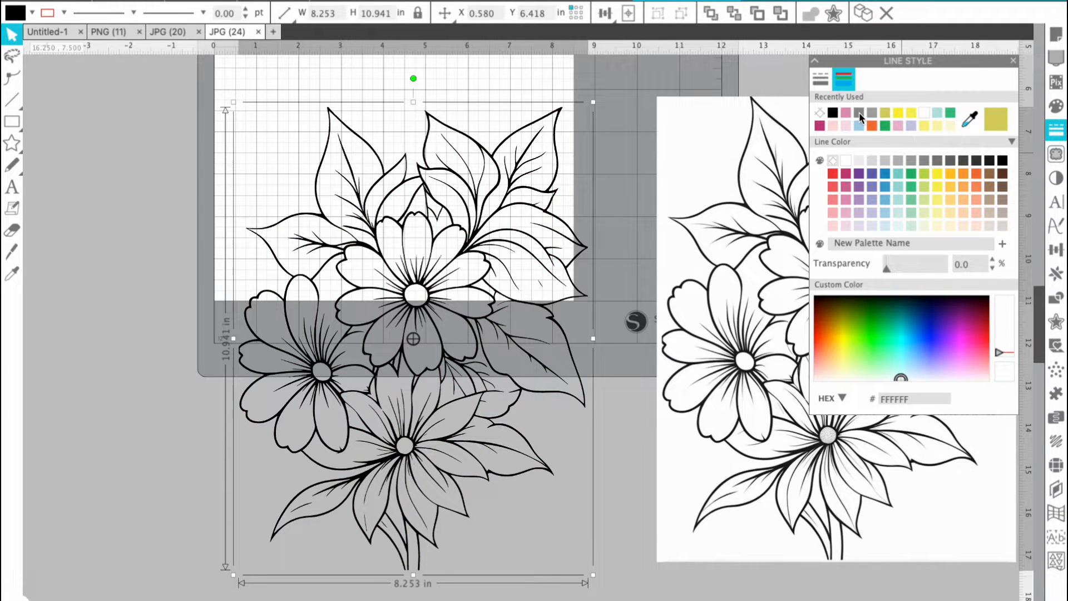
{"action": "mouse_move", "coordinate": [1059, 134]}
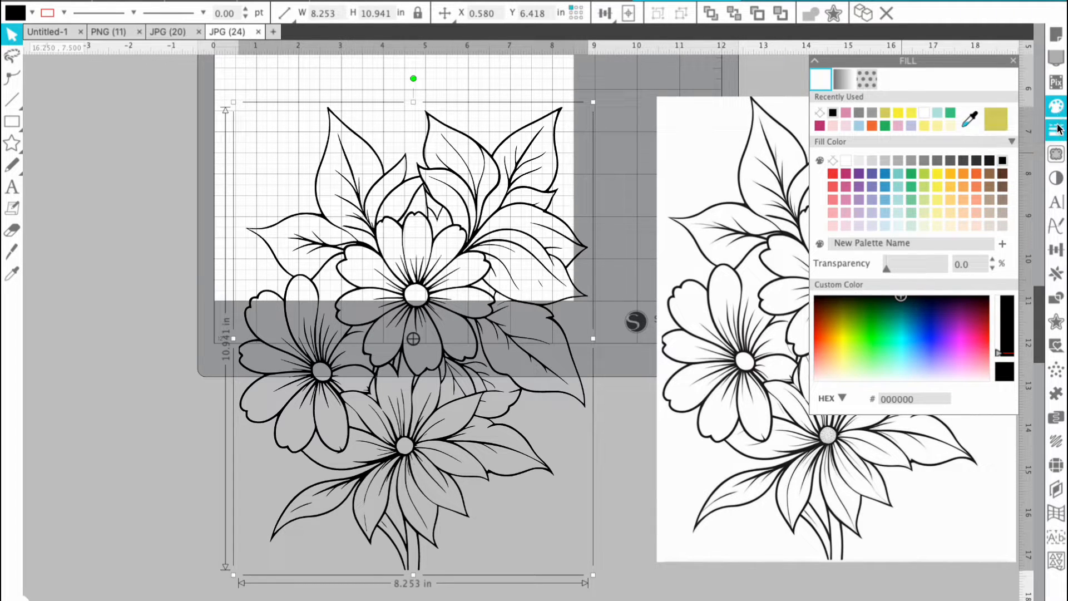
{"action": "left_click", "coordinate": [1055, 130]}
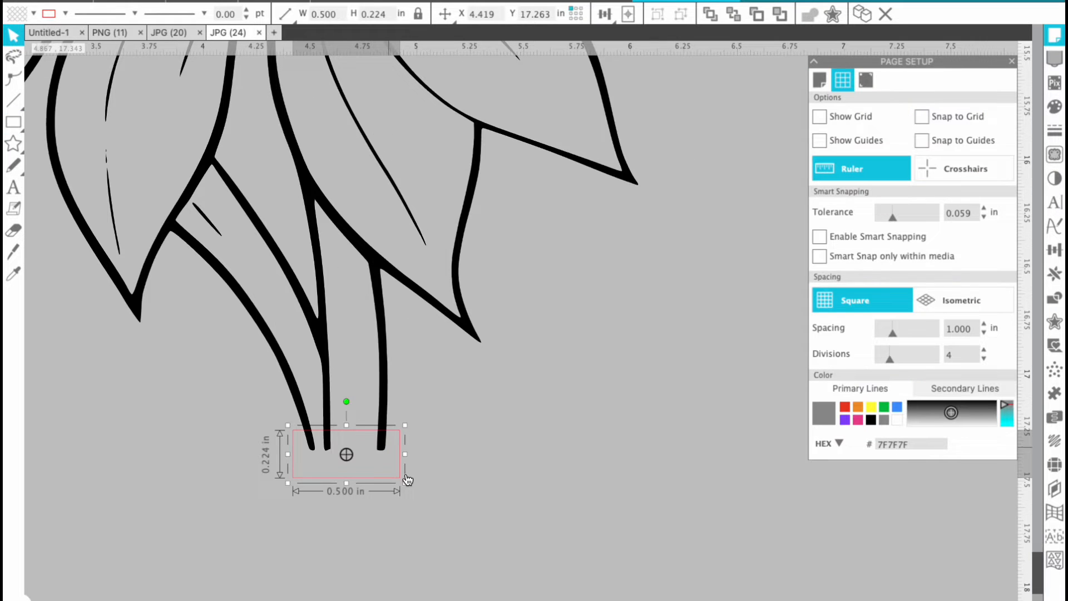
Shape a thin black-outlined bar across the open stem bottoms.
{"action": "left_click_drag", "start_coordinate": [403, 454], "coordinate": [389, 449]}
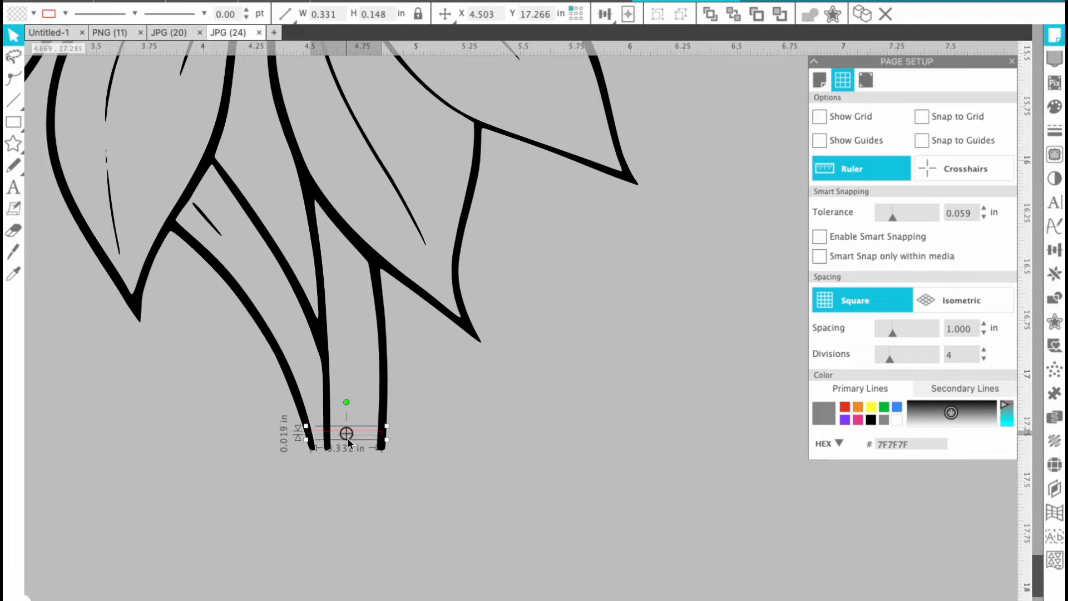
{"action": "left_click_drag", "start_coordinate": [346, 402], "coordinate": [346, 416]}
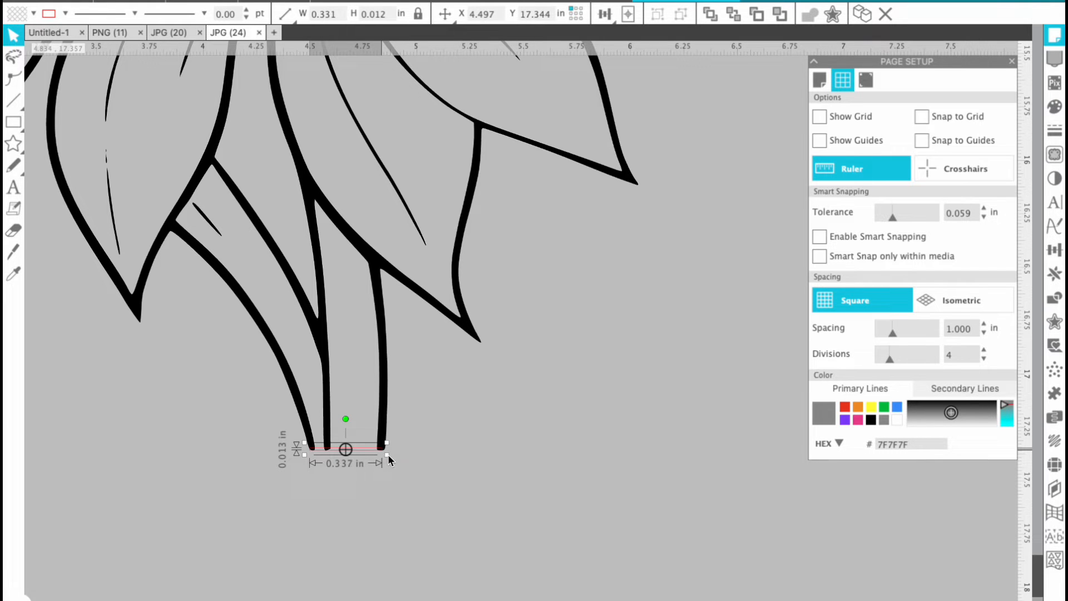
{"action": "left_click", "coordinate": [843, 79]}
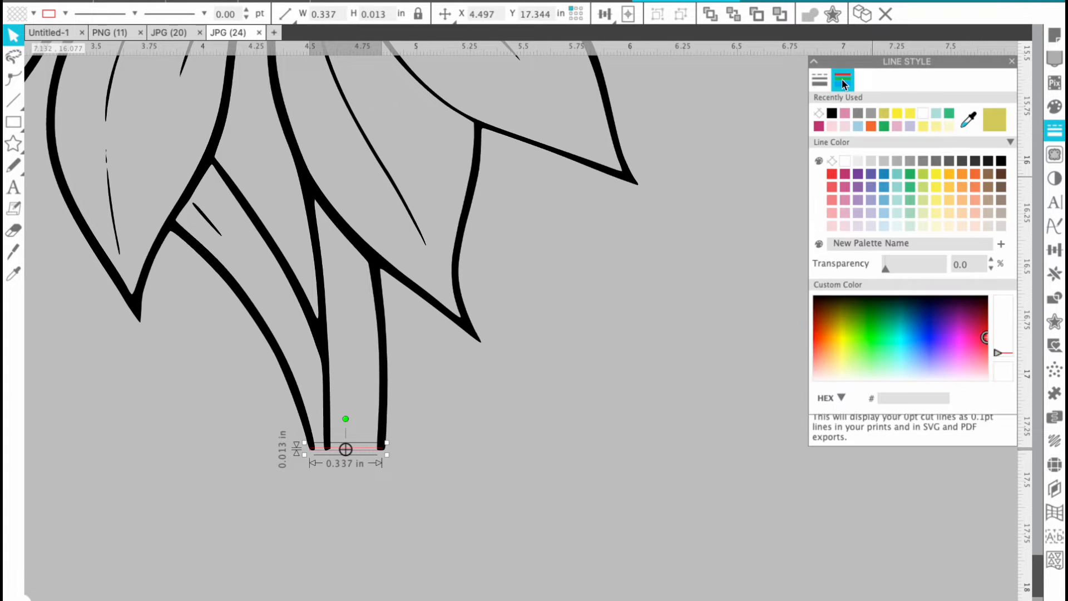
{"action": "left_click", "coordinate": [843, 80]}
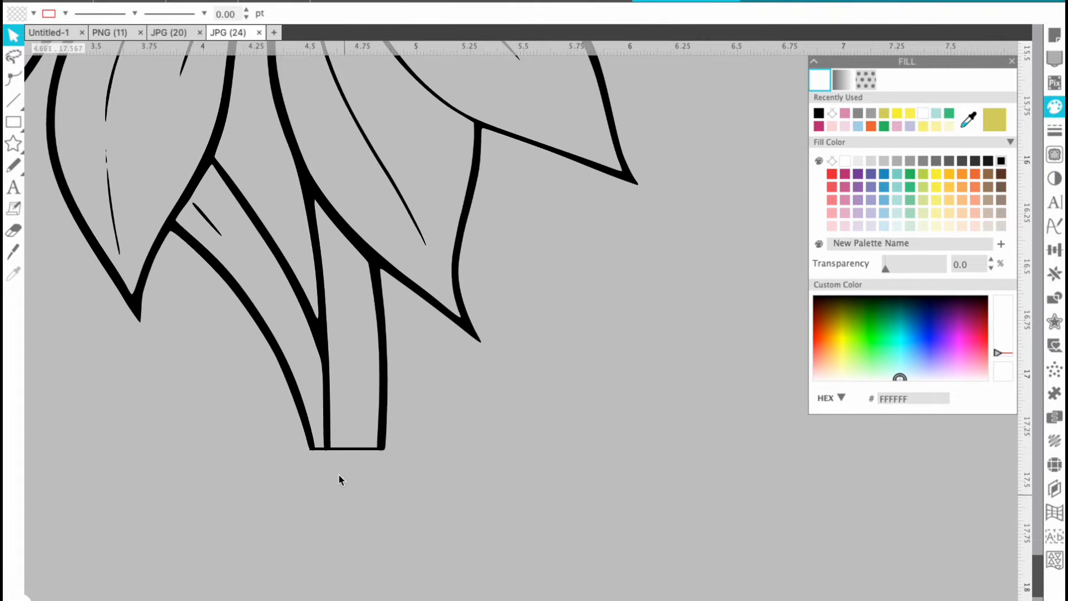
{"action": "left_click", "coordinate": [346, 448]}
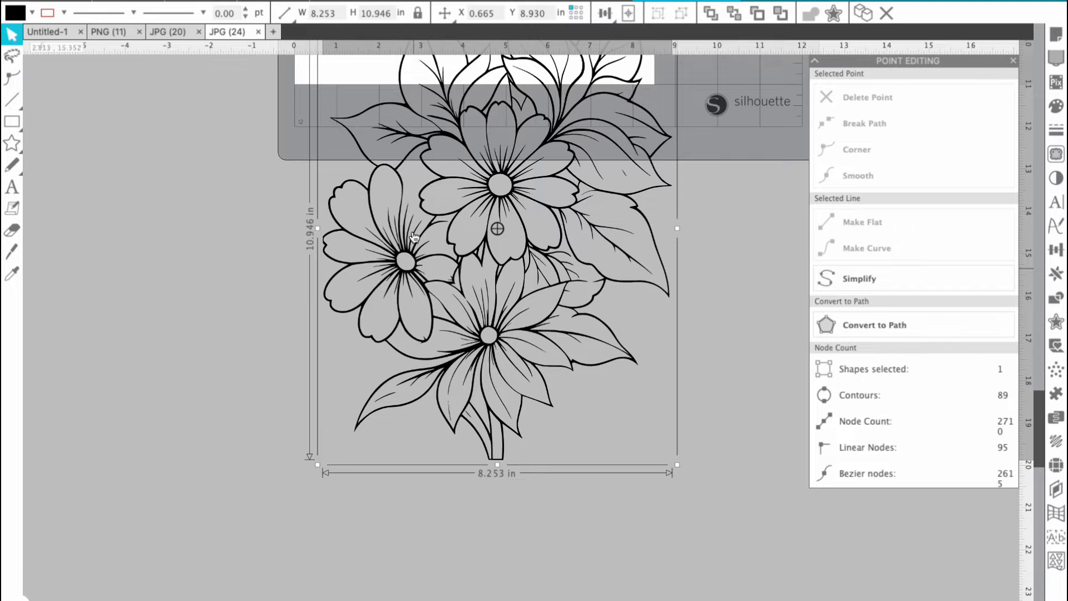
{"action": "mouse_move", "coordinate": [343, 49]}
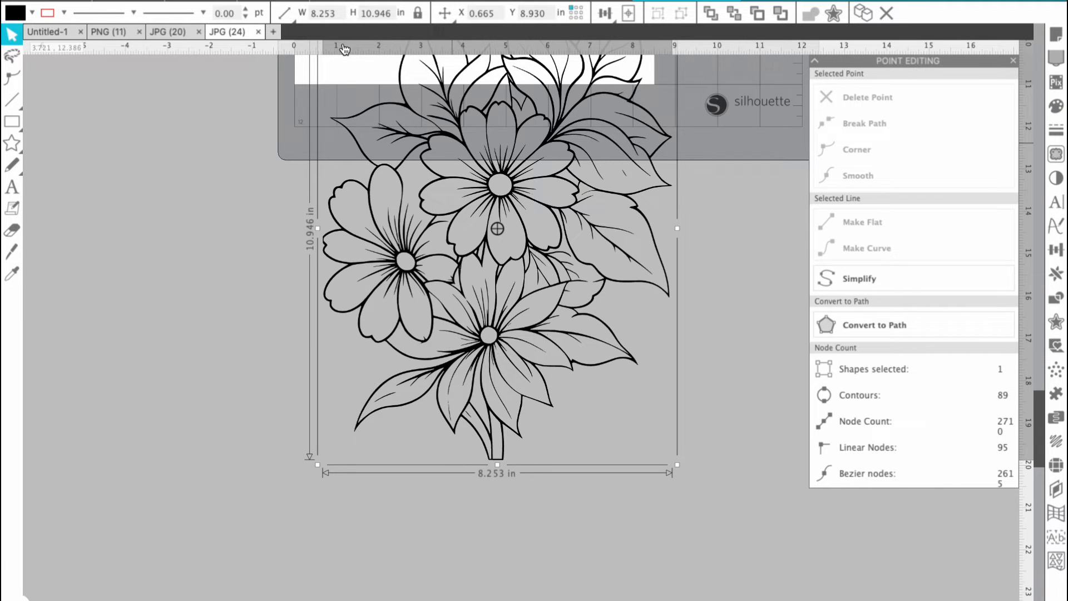
Delete stray specks near the petals in point editing, leaving 83 contours.
{"action": "scroll", "scroll_direction": "up", "scroll_amount": 3}
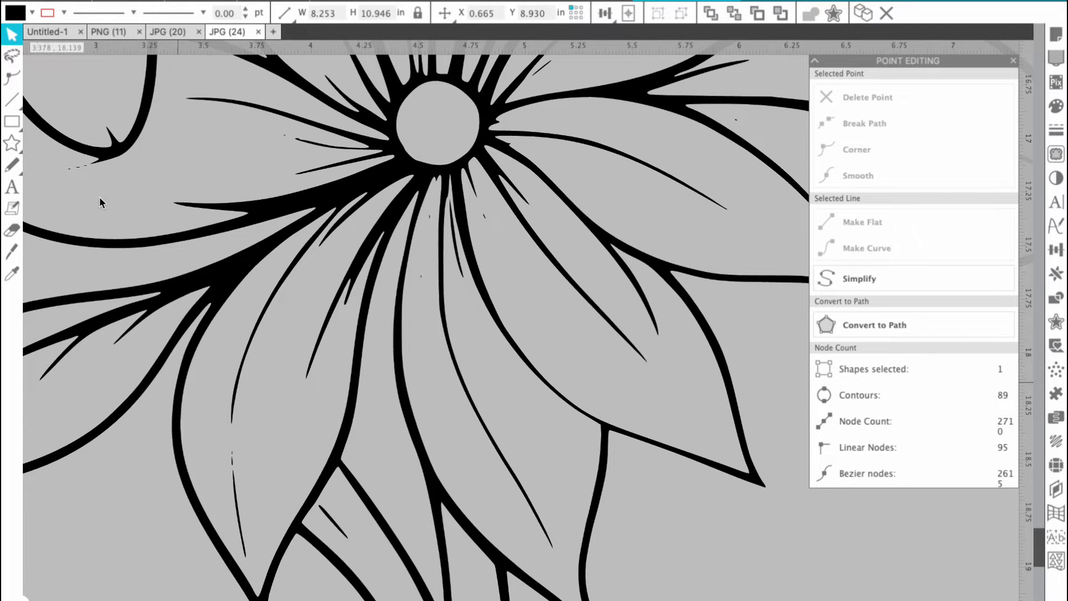
{"action": "left_click", "coordinate": [12, 76]}
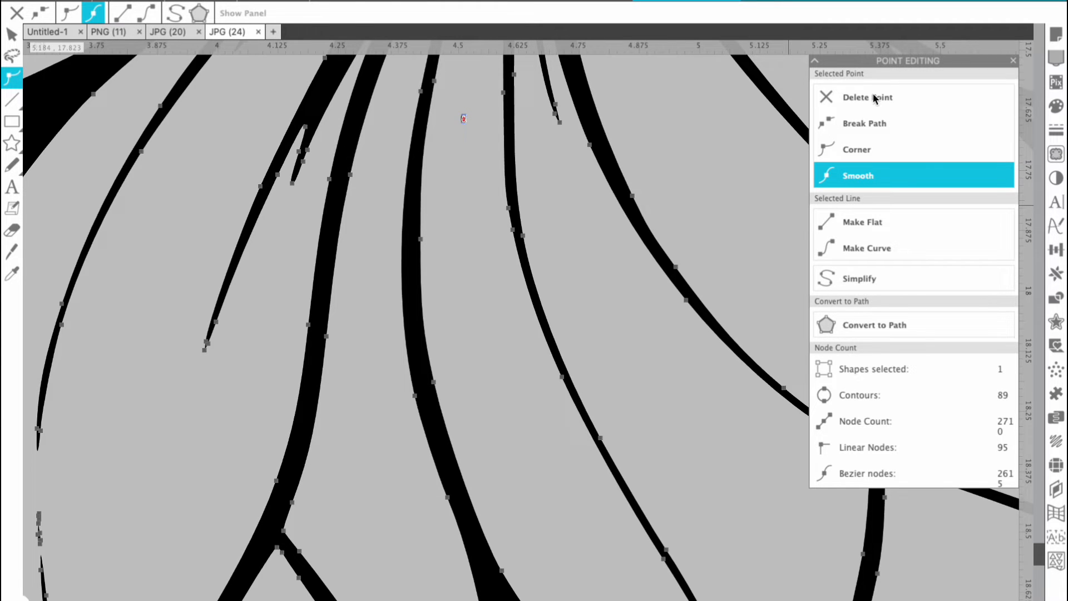
{"action": "left_click", "coordinate": [867, 97]}
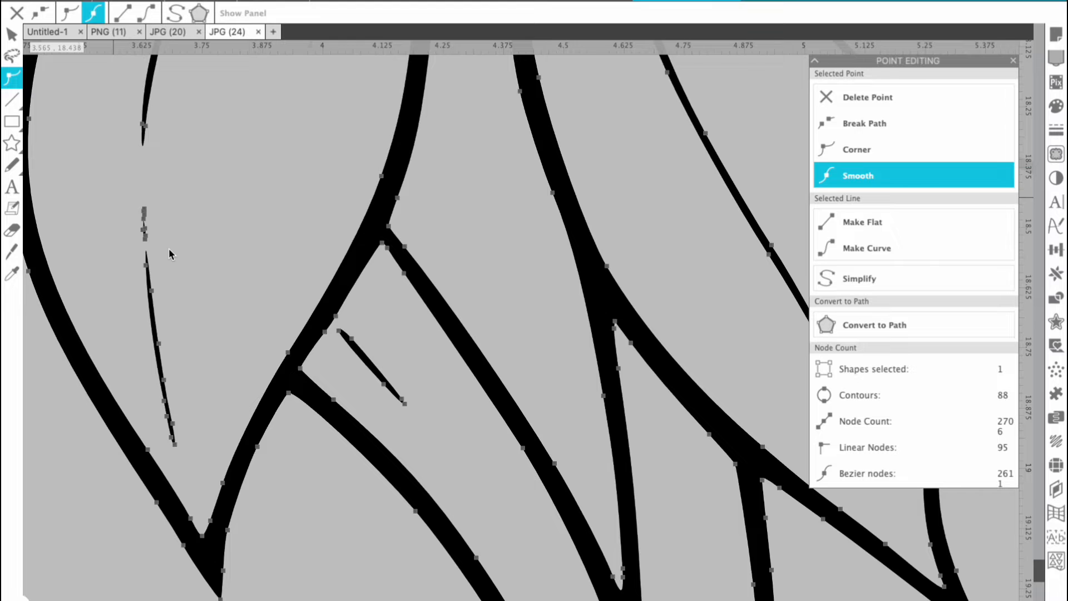
{"action": "left_click", "coordinate": [143, 228]}
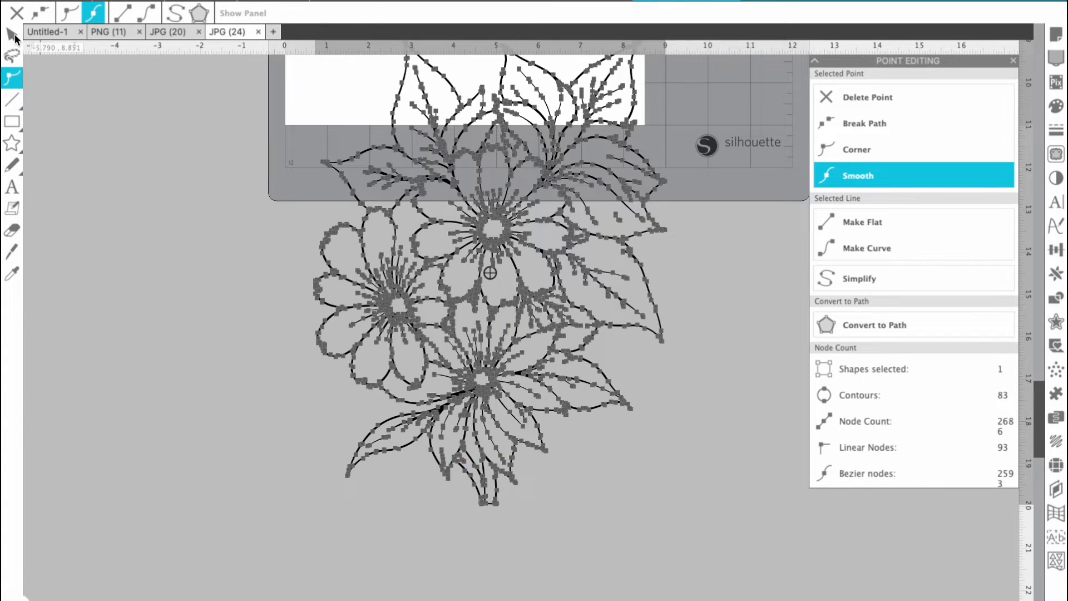
{"action": "left_click", "coordinate": [11, 33]}
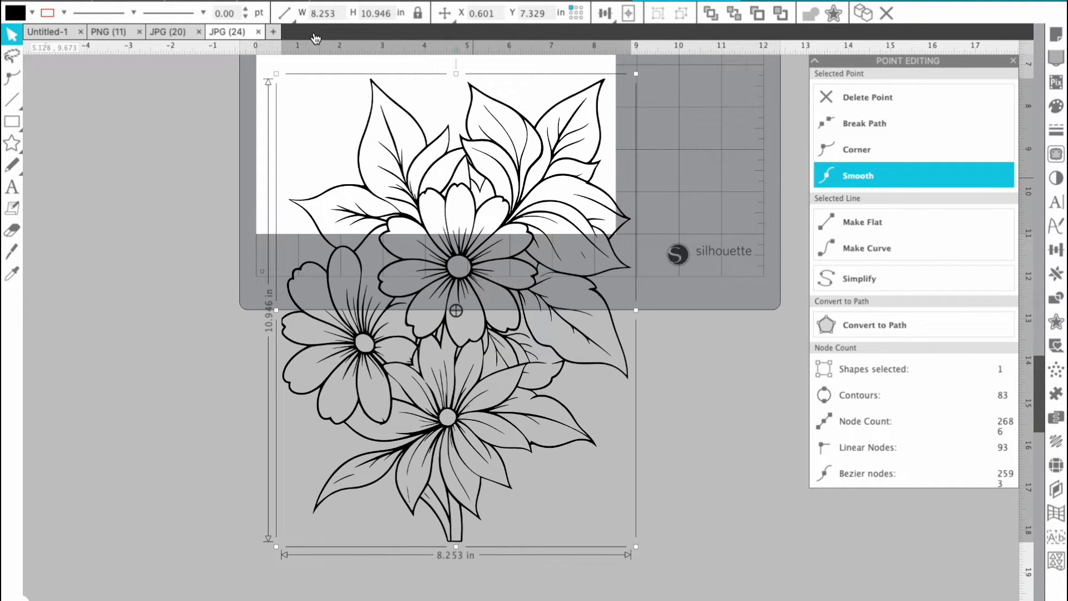
Release the traced bouquet's compound path into separate pieces via the Object menu.
{"action": "left_click", "coordinate": [300, 13]}
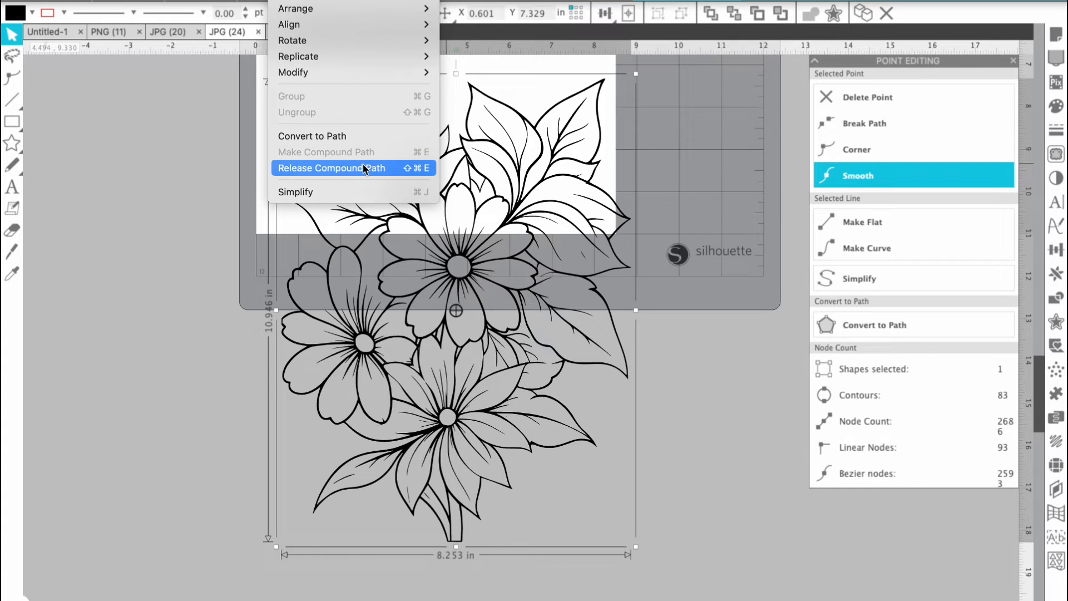
{"action": "mouse_move", "coordinate": [423, 173]}
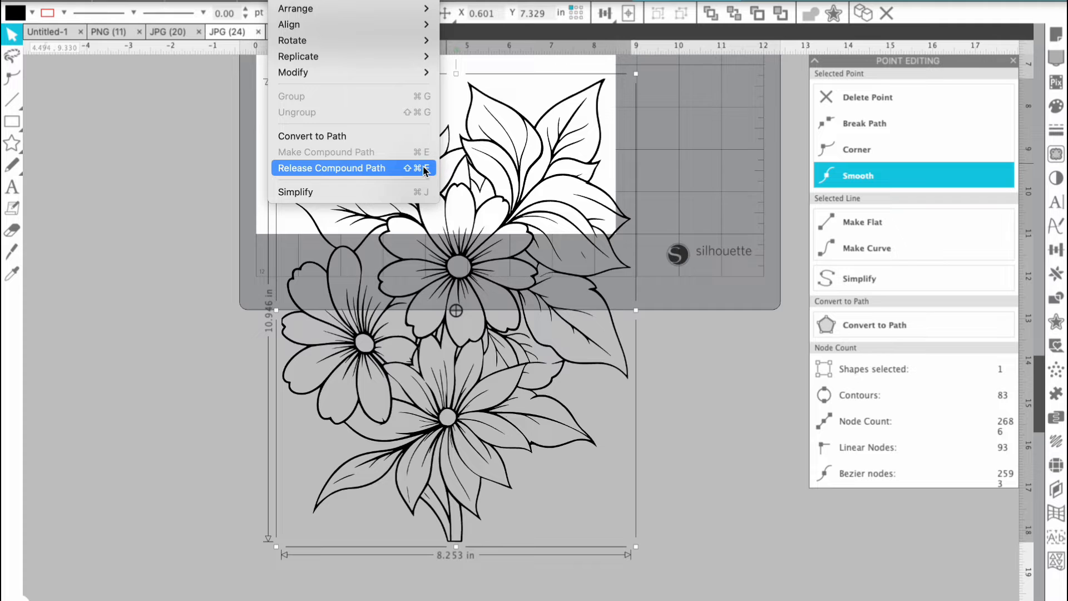
{"action": "left_click", "coordinate": [332, 167]}
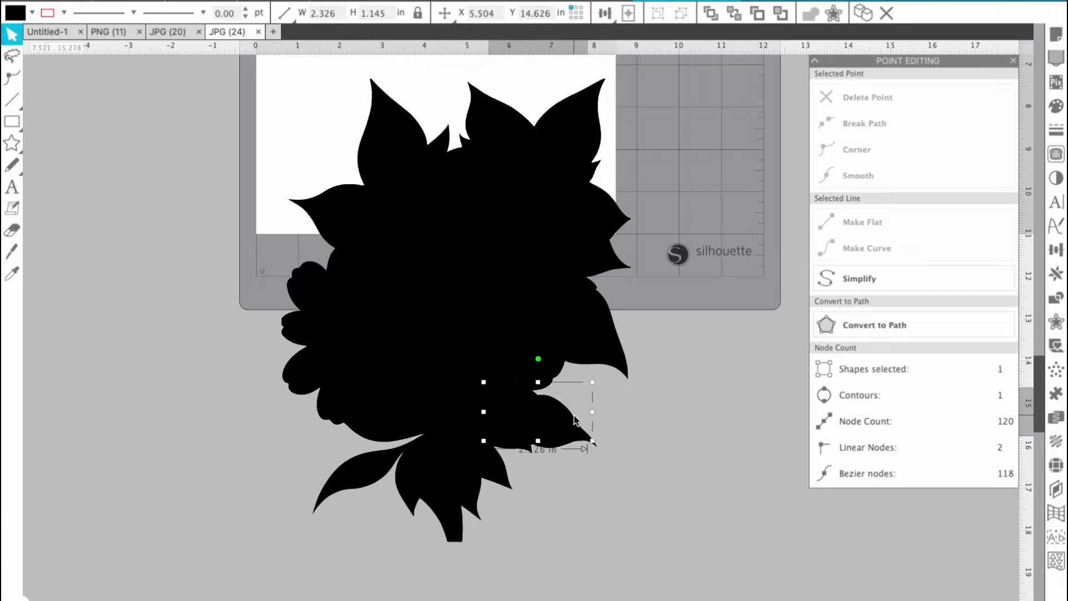
Select several leaf shapes and fill them green (22A954).
{"action": "left_click", "coordinate": [859, 278]}
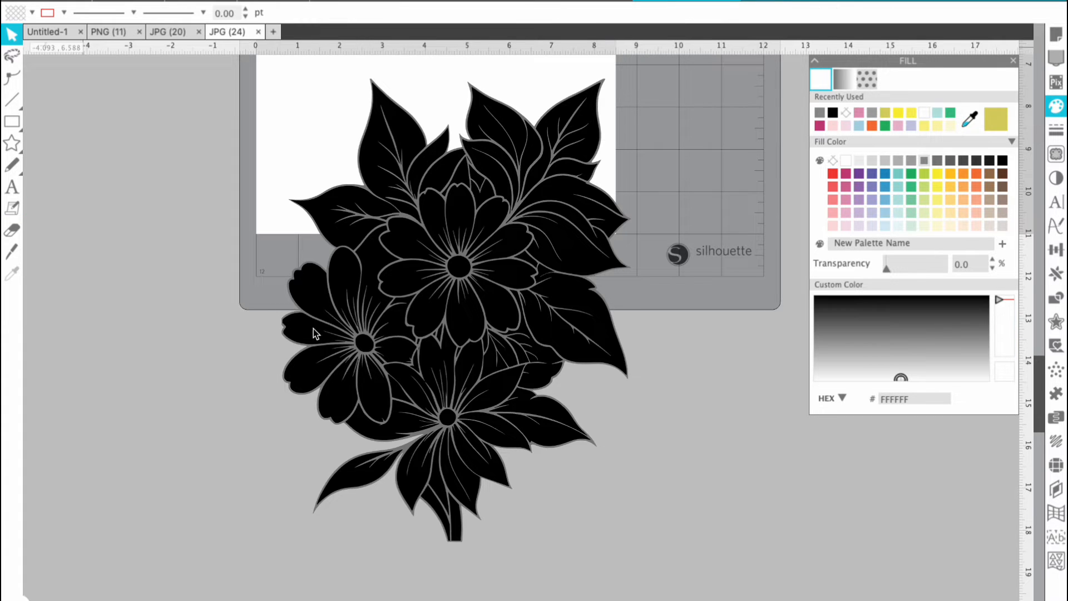
{"action": "mouse_move", "coordinate": [359, 263]}
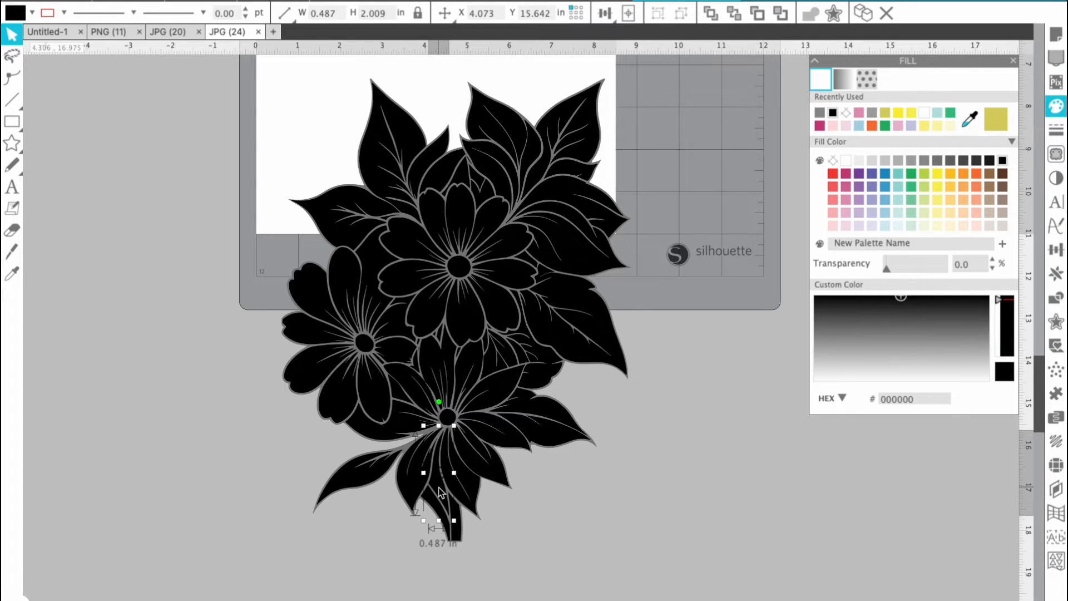
{"action": "mouse_move", "coordinate": [551, 415]}
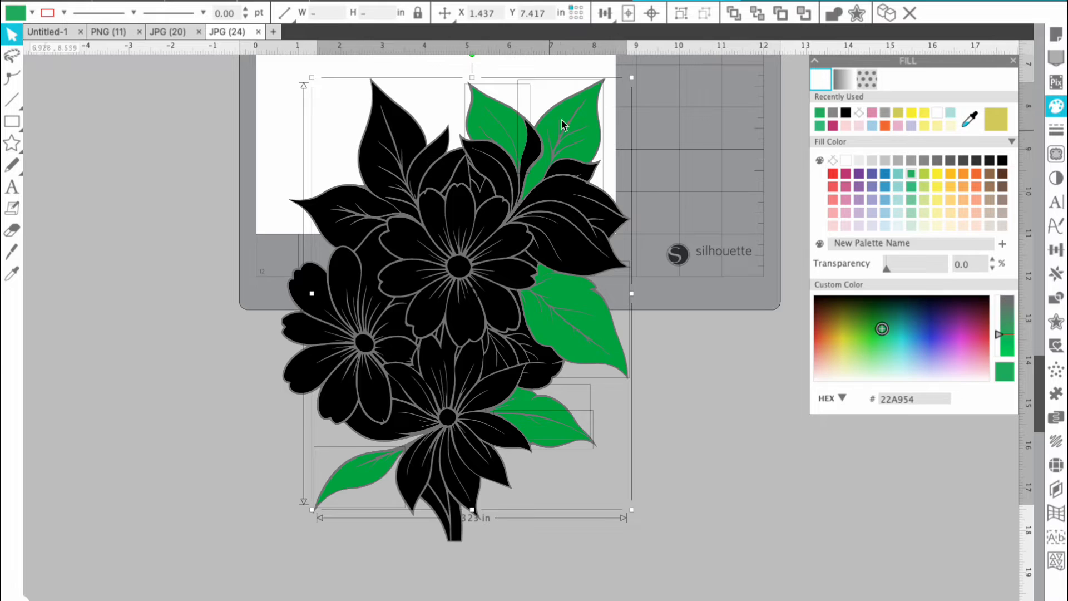
{"action": "mouse_move", "coordinate": [582, 206]}
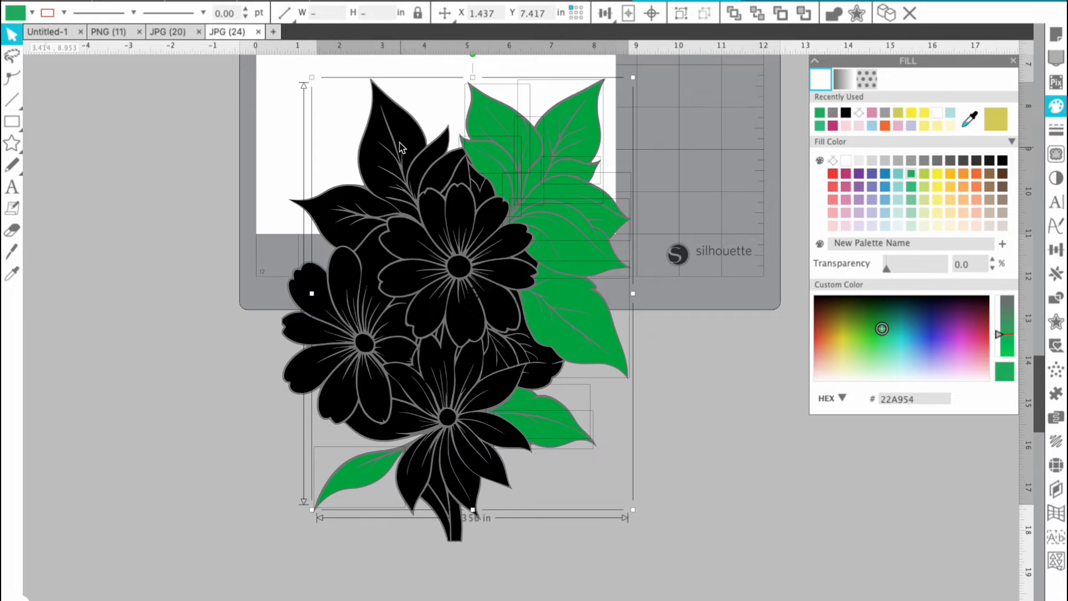
{"action": "mouse_move", "coordinate": [378, 148]}
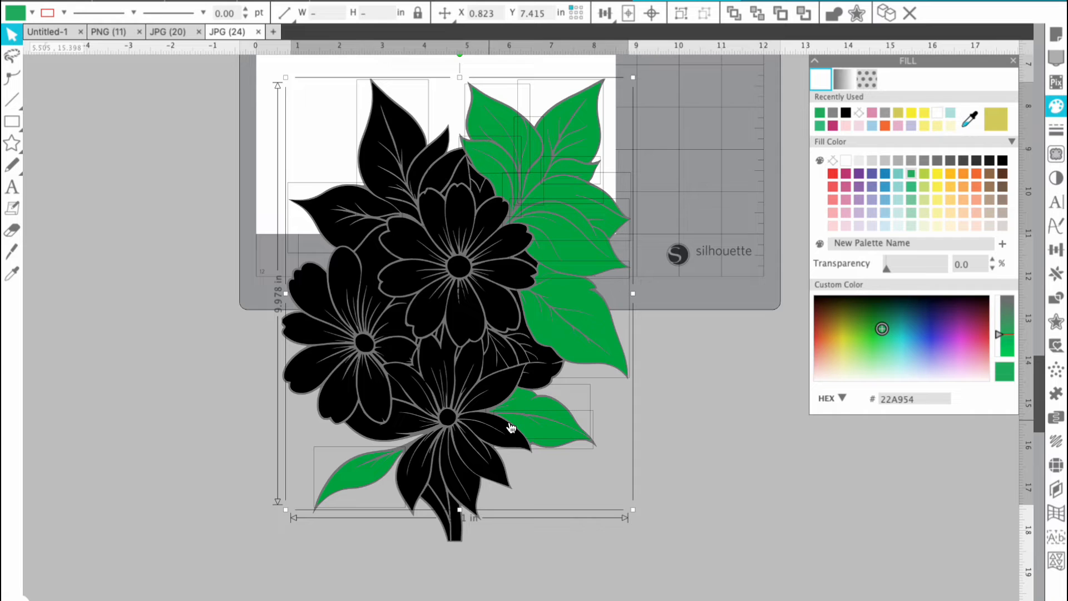
{"action": "left_click", "coordinate": [819, 114]}
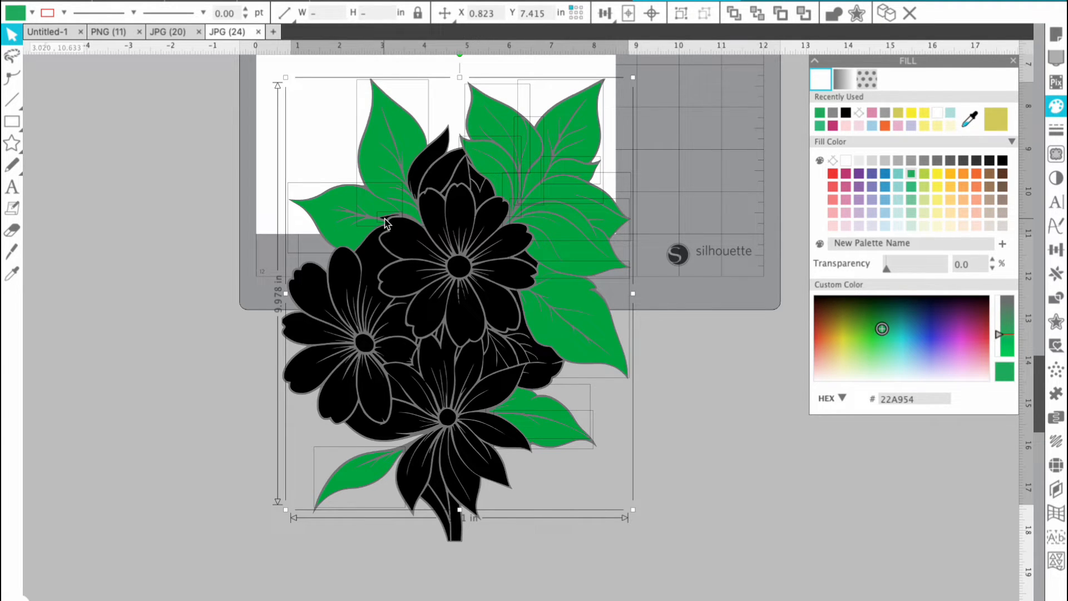
{"action": "mouse_move", "coordinate": [436, 164]}
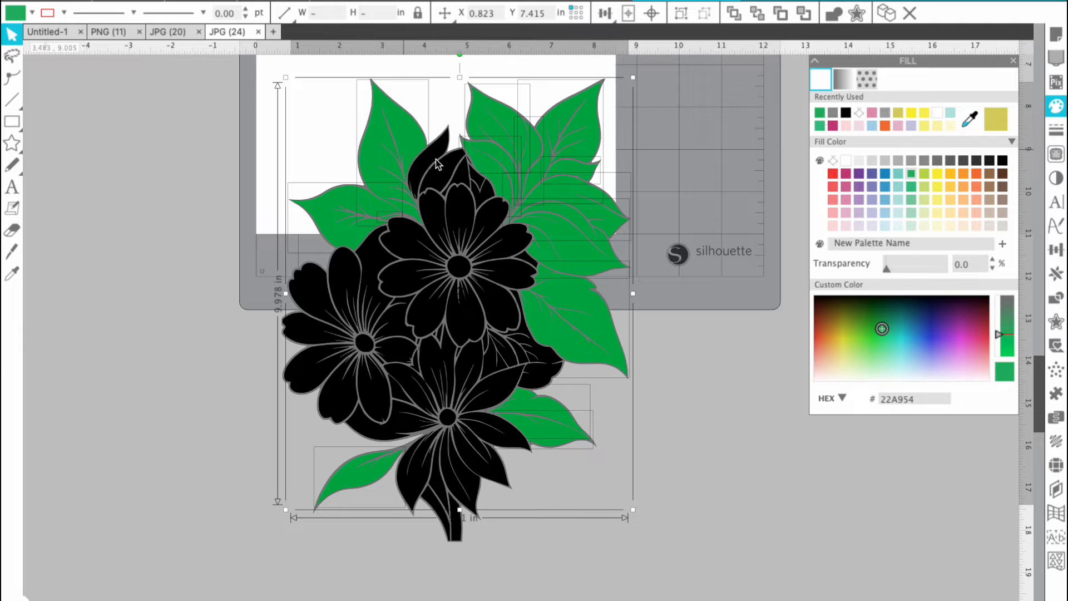
{"action": "mouse_move", "coordinate": [462, 179]}
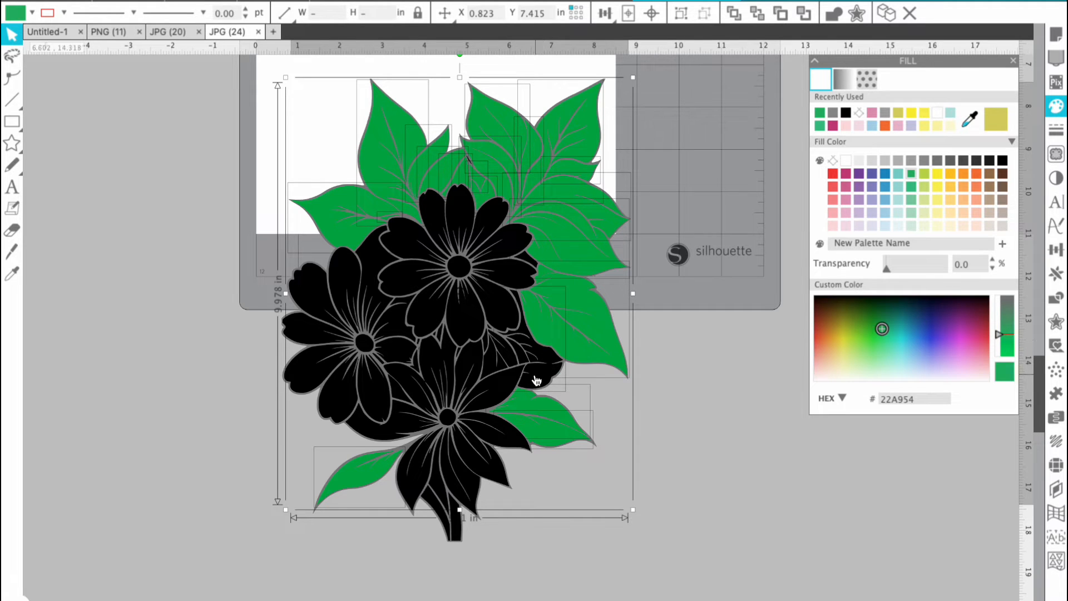
{"action": "mouse_move", "coordinate": [507, 359]}
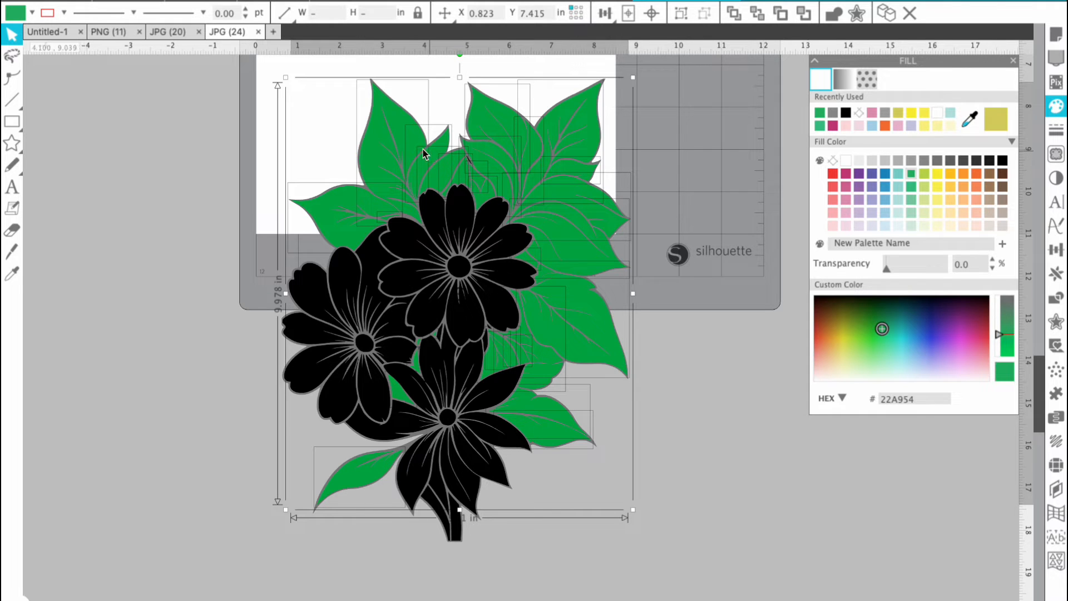
Fill the flowers in pink shades with brown (87603E) centres and group the pieces.
{"action": "right_click", "coordinate": [422, 153]}
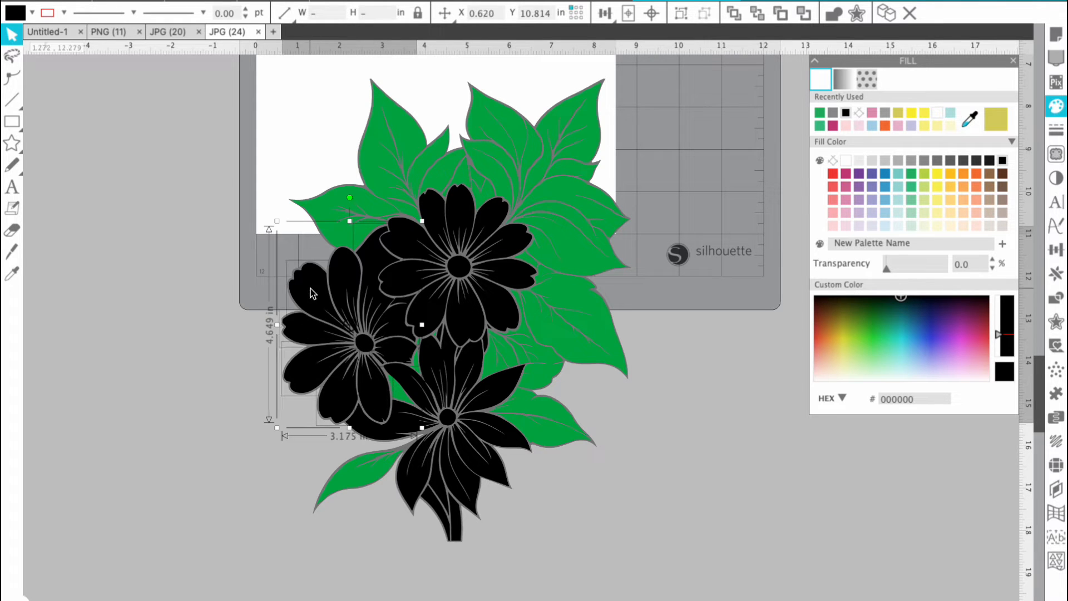
{"action": "left_click", "coordinate": [848, 189]}
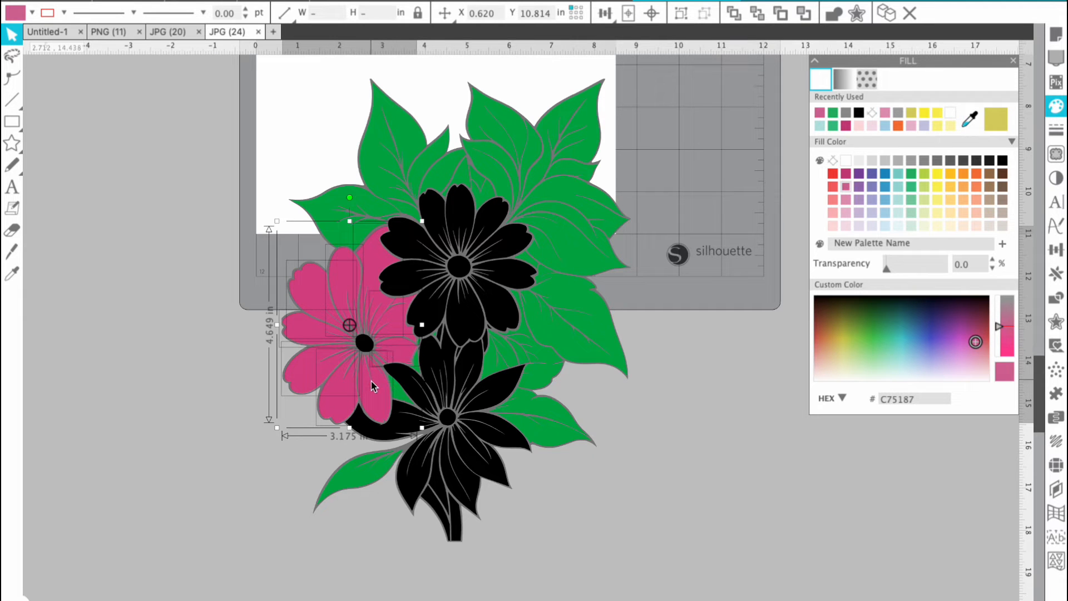
{"action": "right_click", "coordinate": [373, 386]}
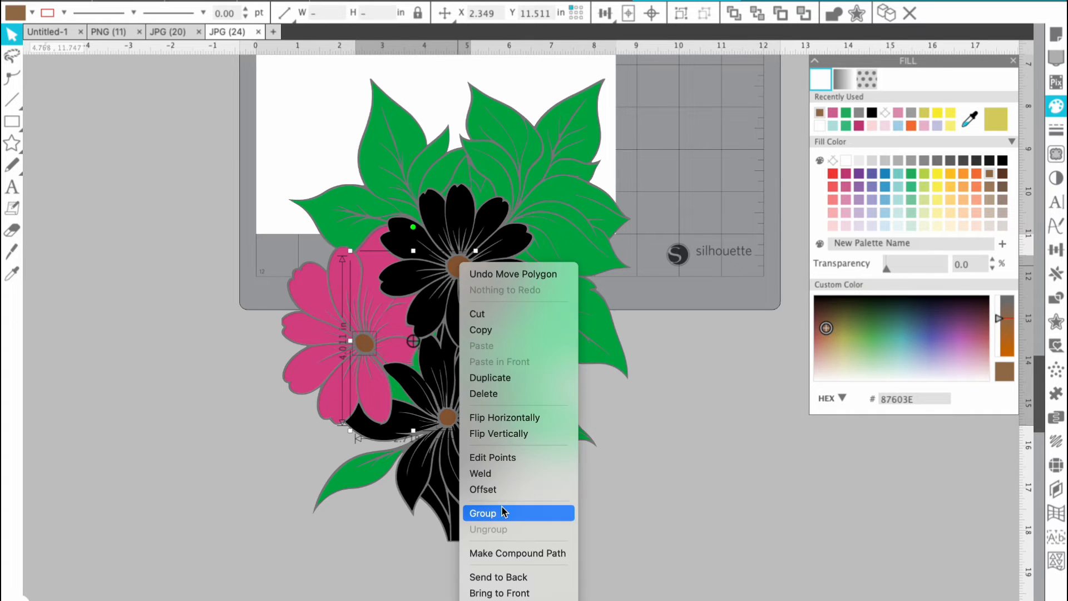
{"action": "left_click", "coordinate": [482, 513]}
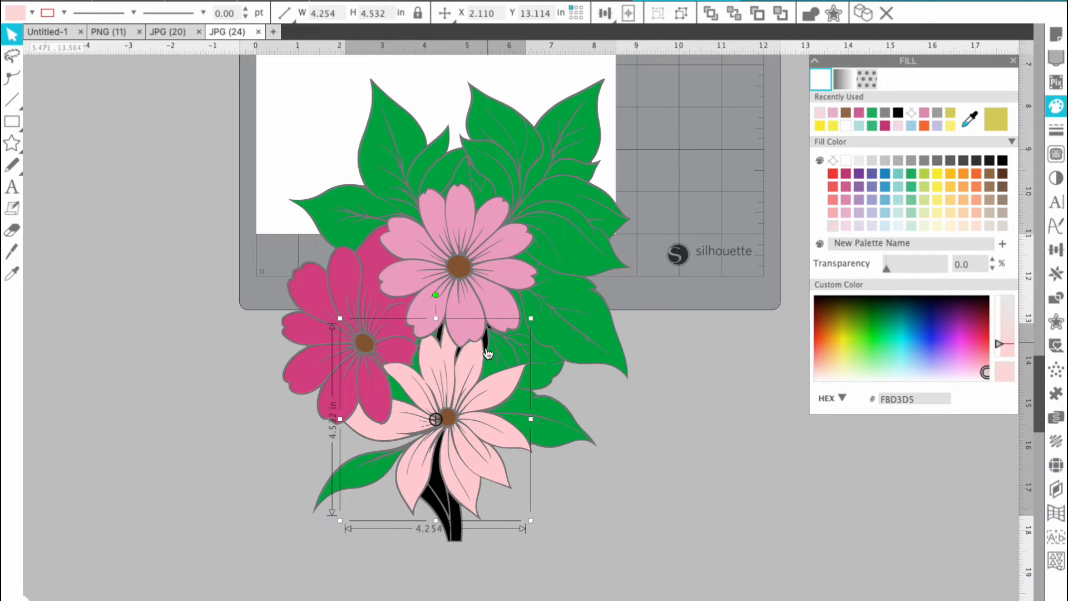
Select the black stem piece and apply Subtract twice to trim overlapping shapes.
{"action": "left_click", "coordinate": [442, 504]}
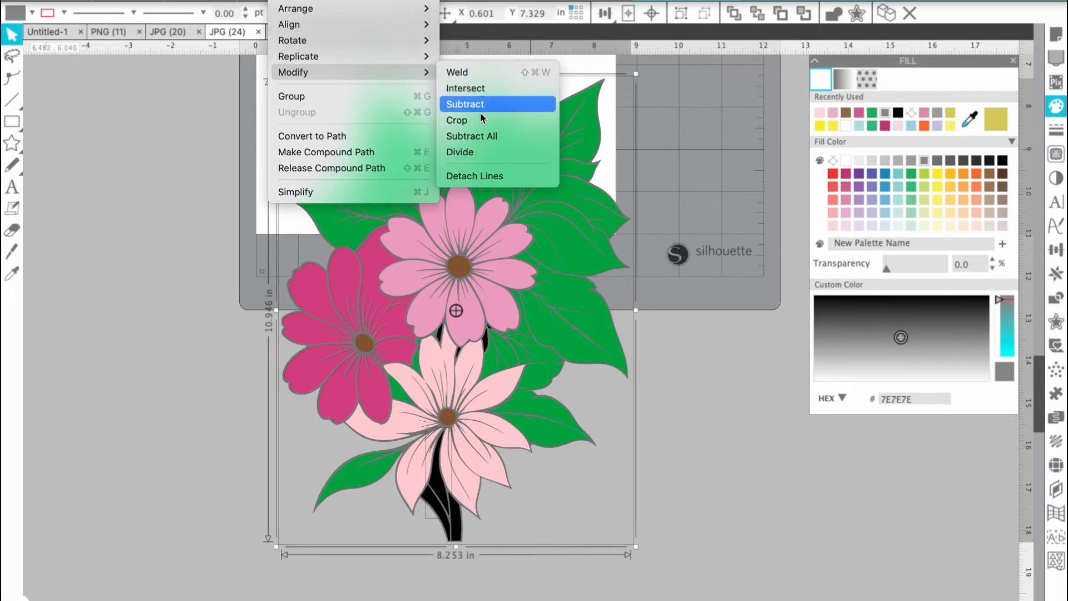
{"action": "mouse_move", "coordinate": [412, 82]}
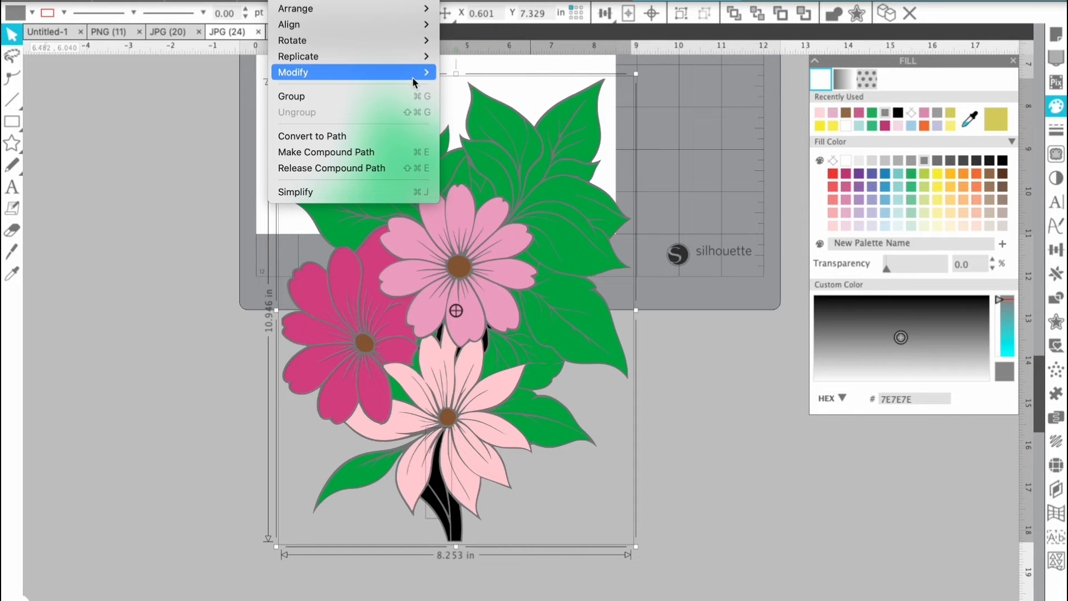
{"action": "mouse_move", "coordinate": [347, 72]}
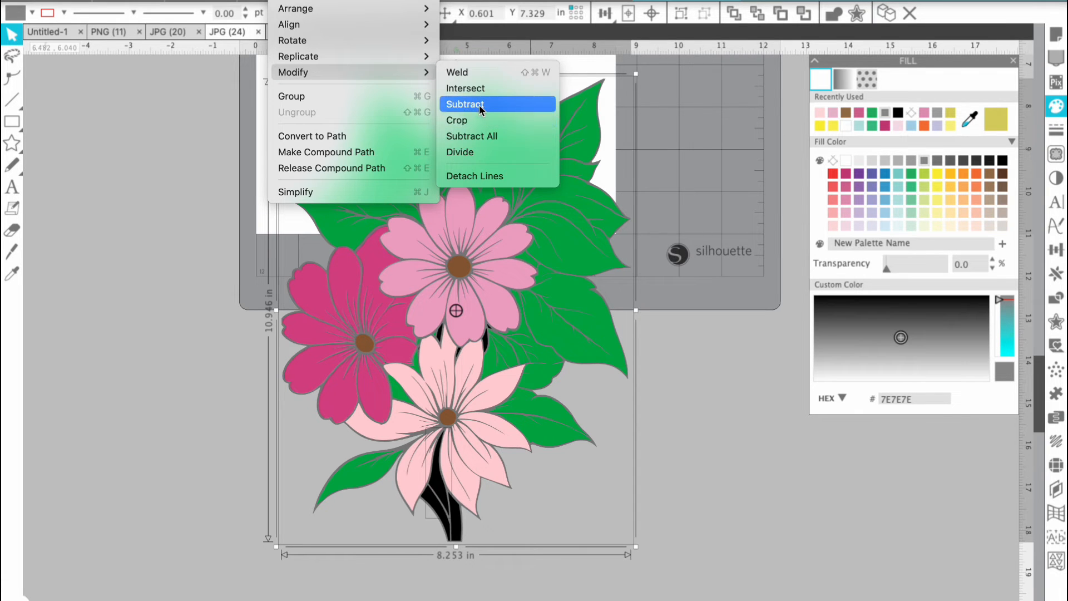
{"action": "left_click", "coordinate": [465, 103]}
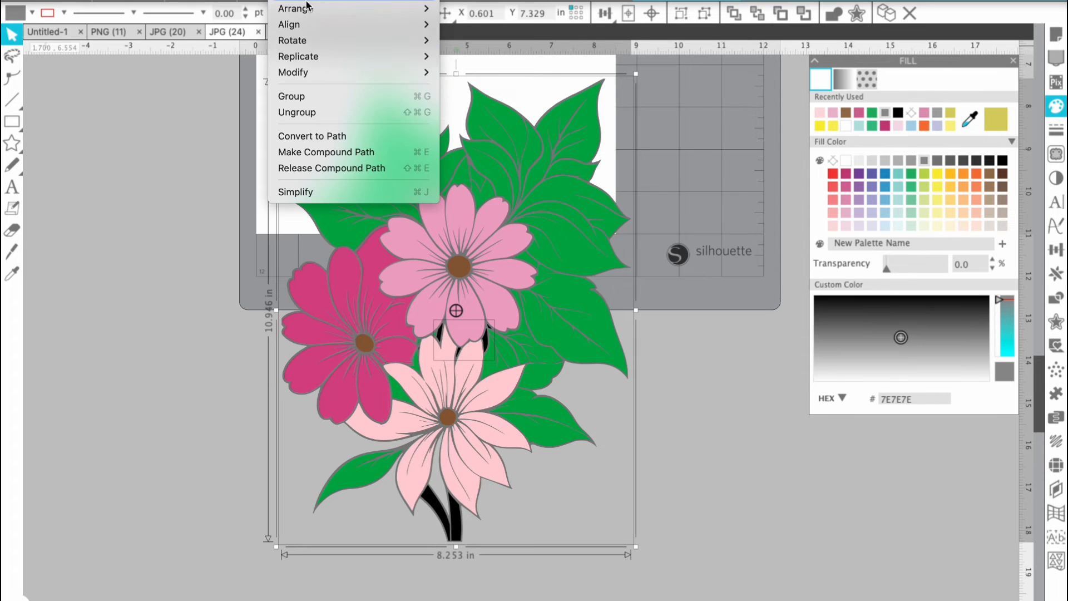
{"action": "mouse_move", "coordinate": [293, 73]}
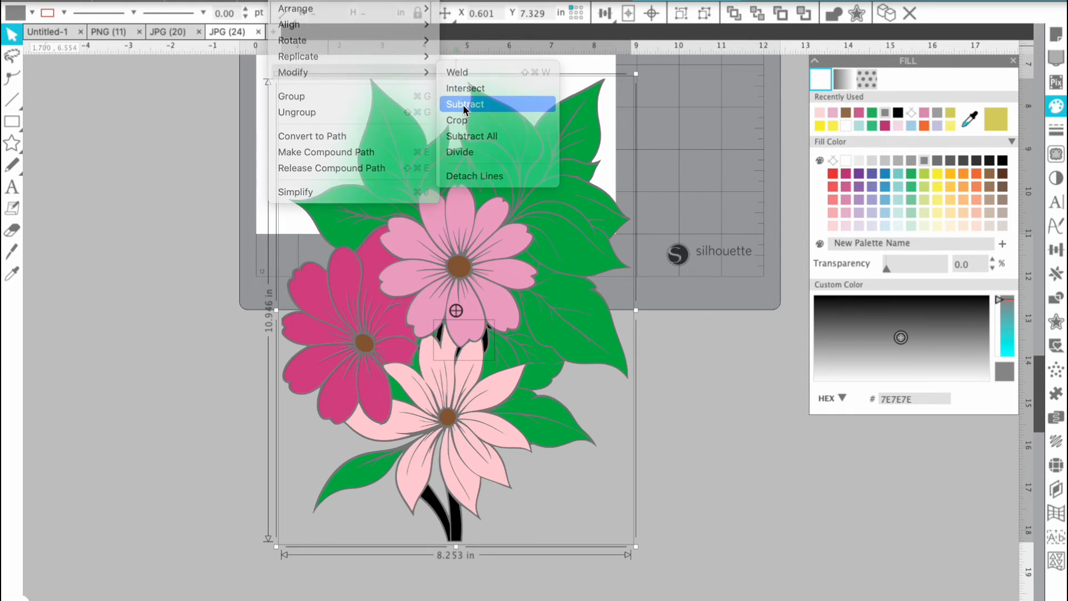
{"action": "left_click", "coordinate": [465, 104]}
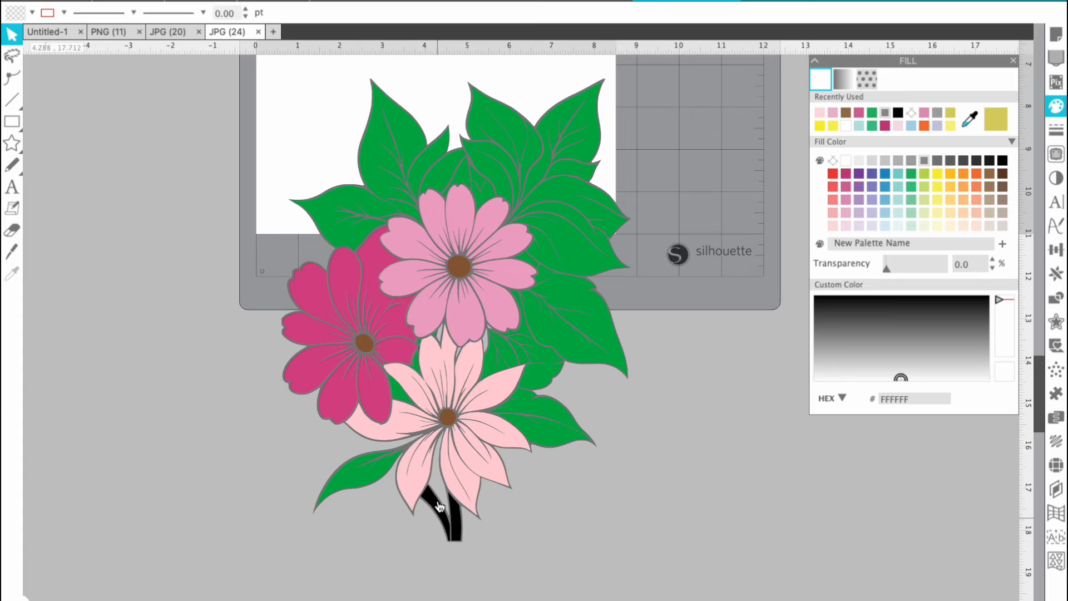
Fill the trimmed stem shape with light mint green, then deselect the bouquet.
{"action": "right_click", "coordinate": [439, 507]}
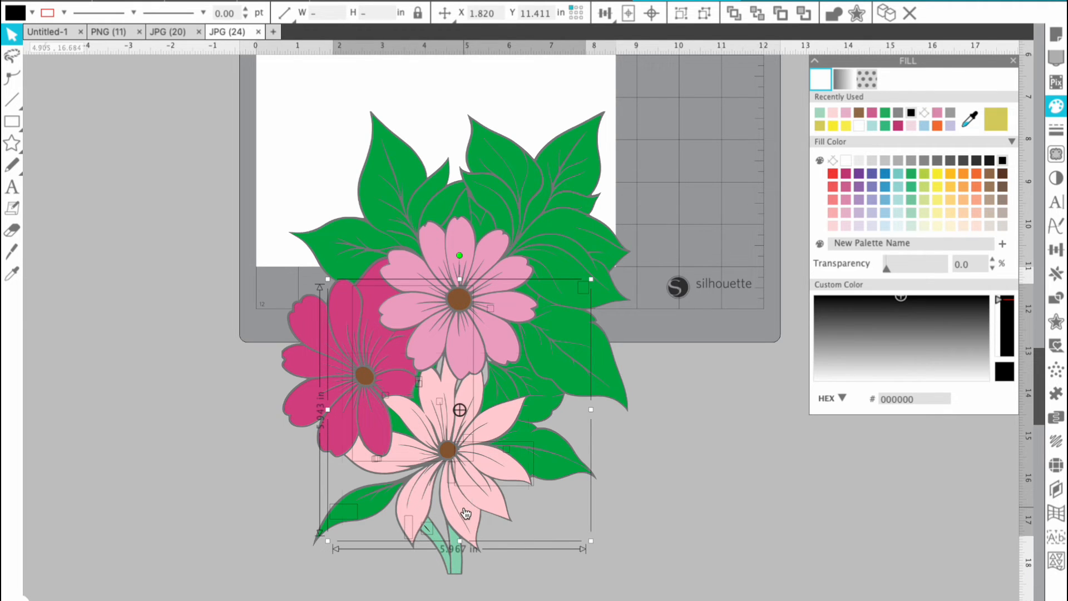
{"action": "mouse_move", "coordinate": [553, 441]}
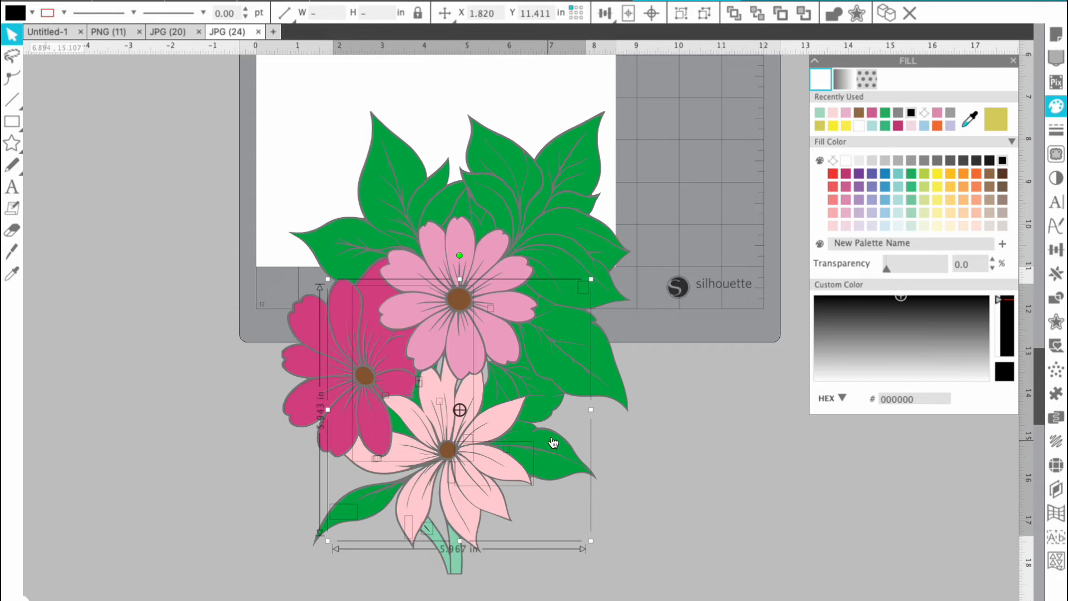
{"action": "mouse_move", "coordinate": [500, 394]}
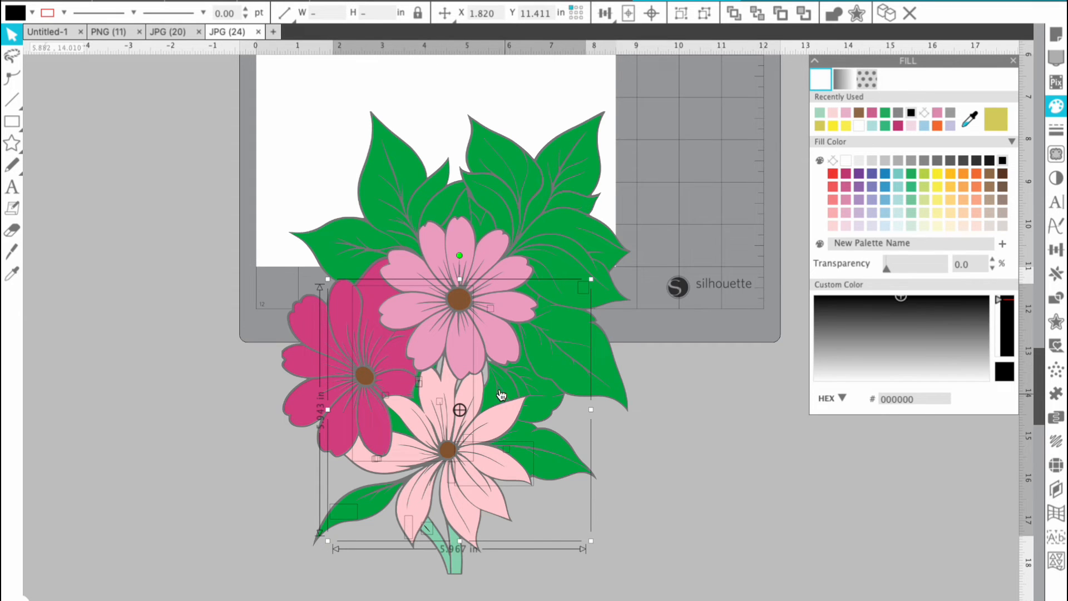
{"action": "mouse_move", "coordinate": [466, 351]}
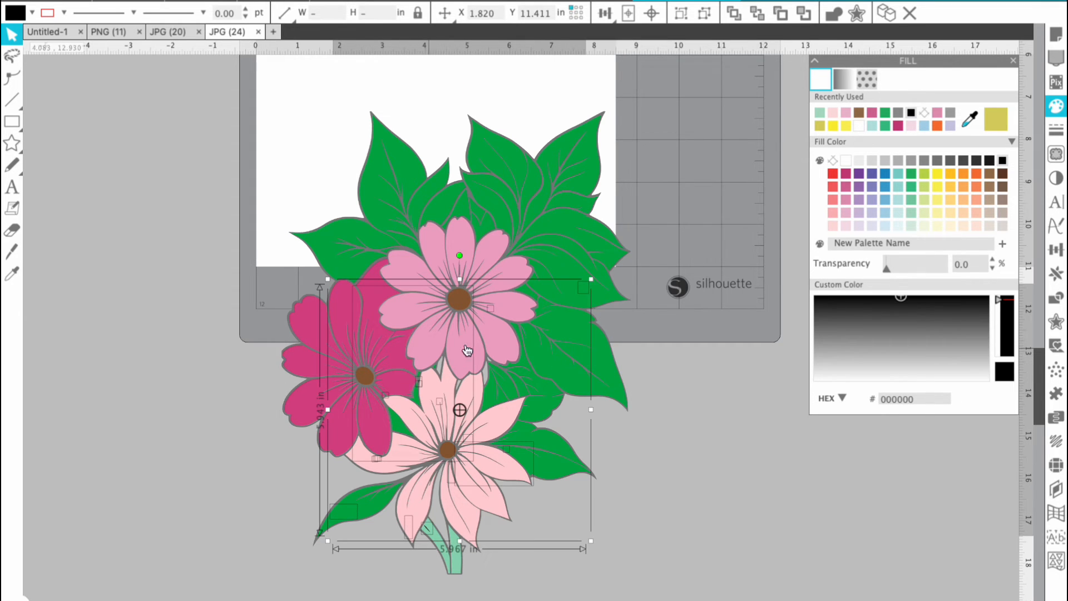
{"action": "left_click", "coordinate": [805, 12]}
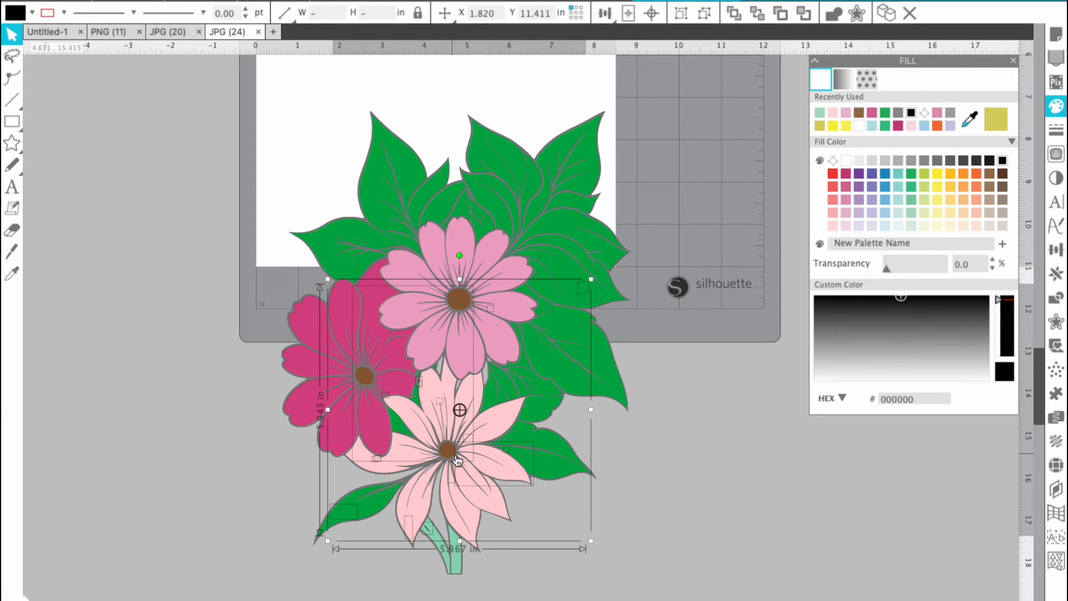
{"action": "mouse_move", "coordinate": [537, 395]}
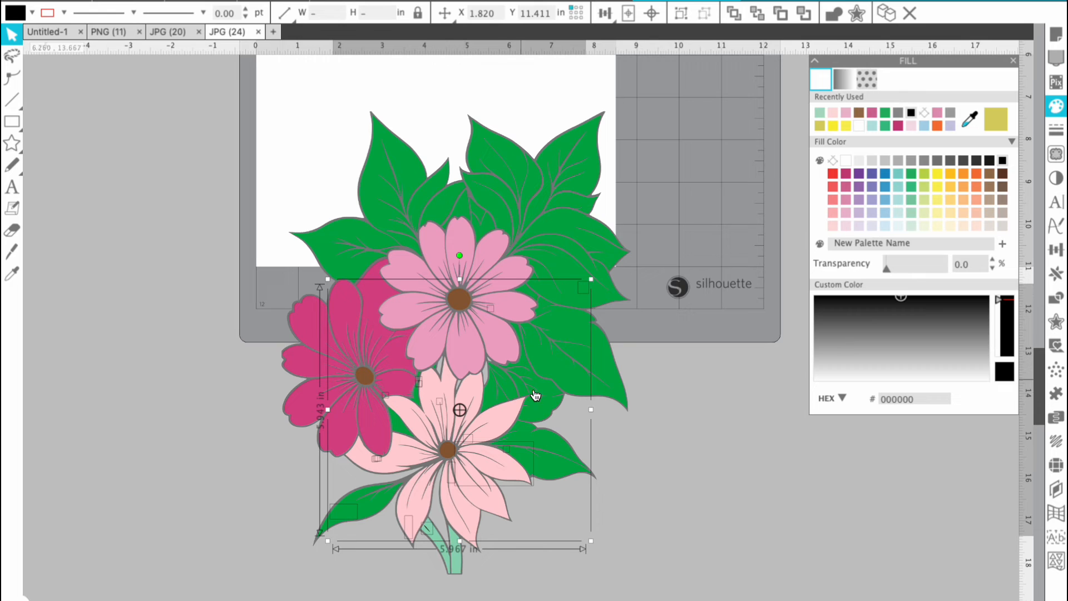
{"action": "mouse_move", "coordinate": [555, 425]}
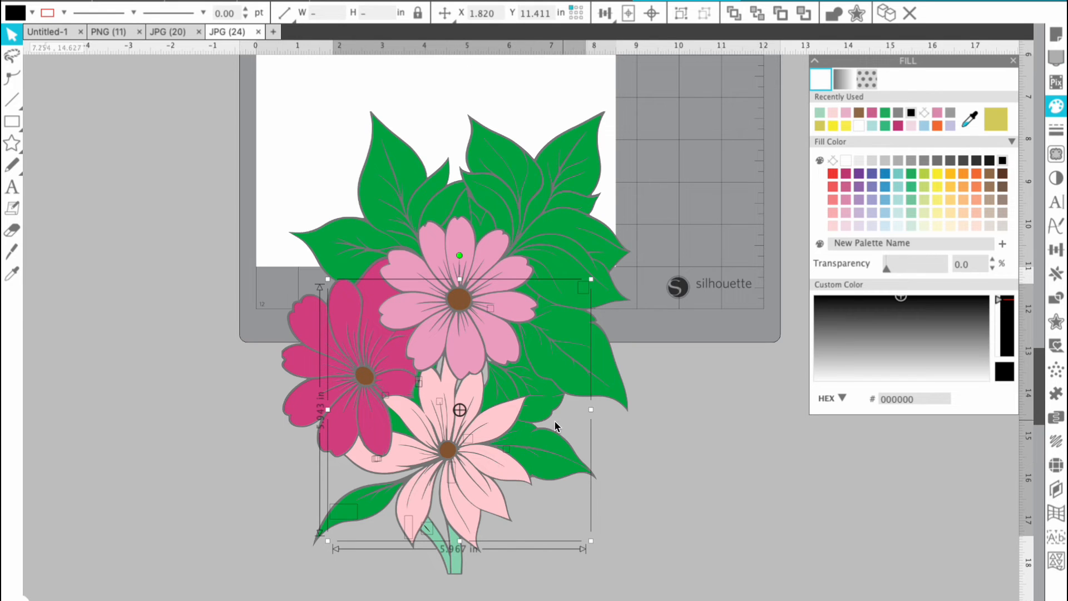
{"action": "mouse_move", "coordinate": [805, 12]}
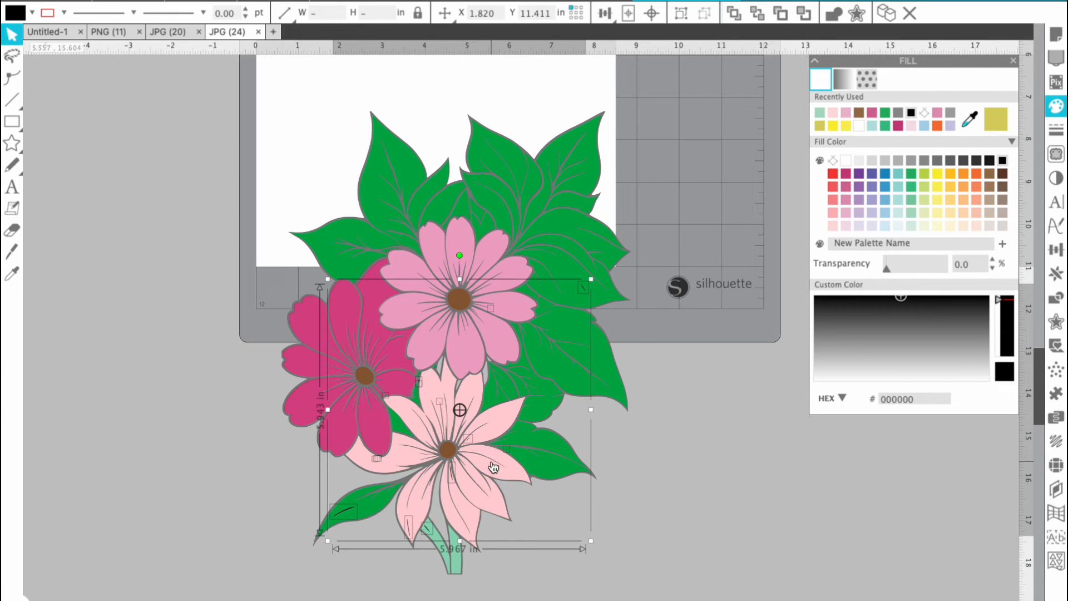
{"action": "mouse_move", "coordinate": [591, 516]}
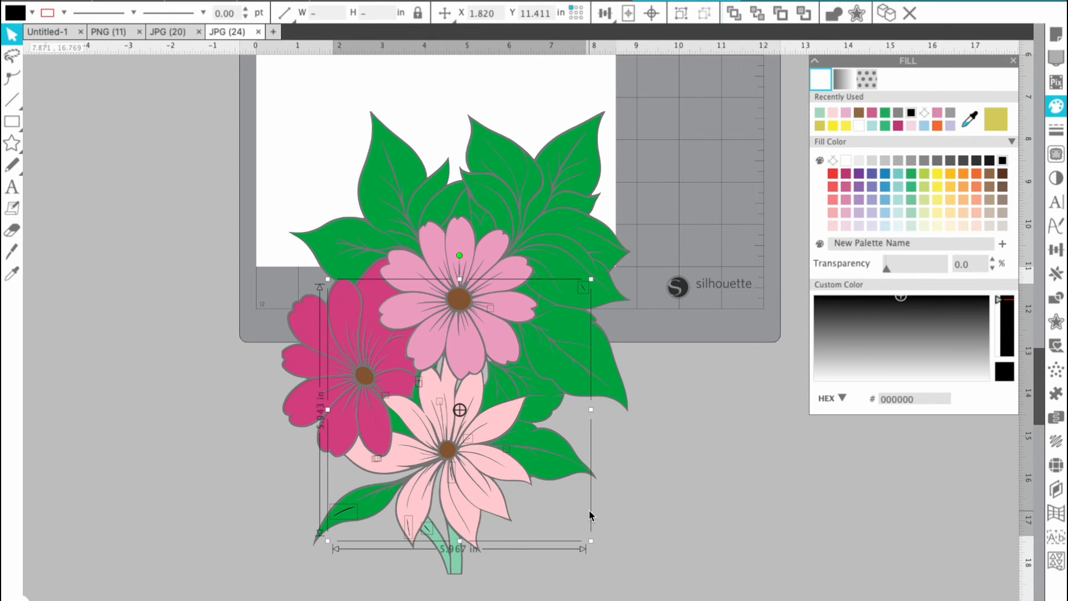
{"action": "left_click", "coordinate": [589, 516]}
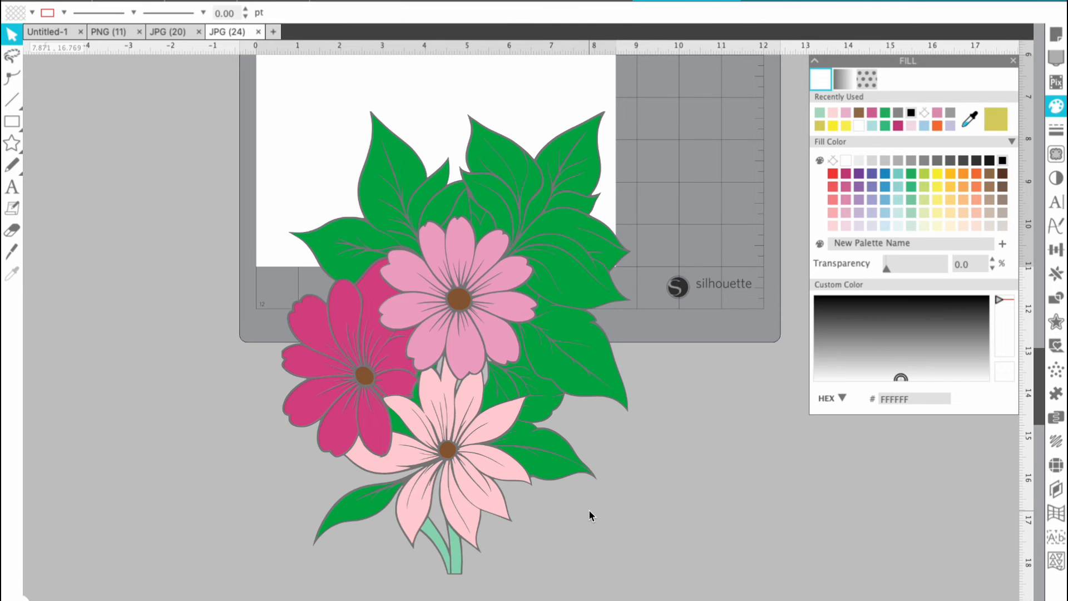
{"action": "mouse_move", "coordinate": [540, 485]}
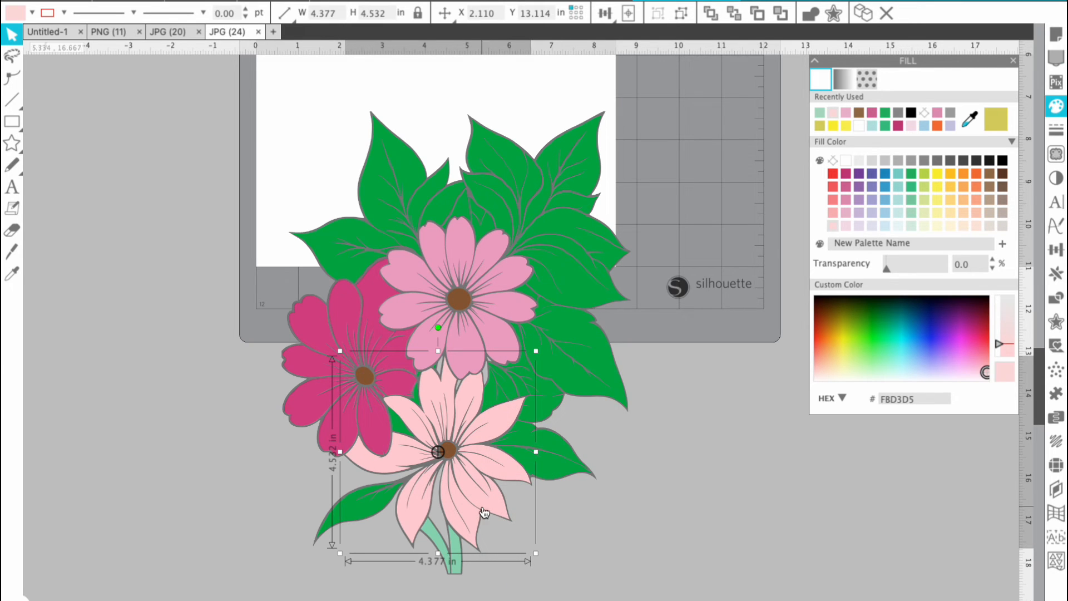
{"action": "mouse_move", "coordinate": [329, 404]}
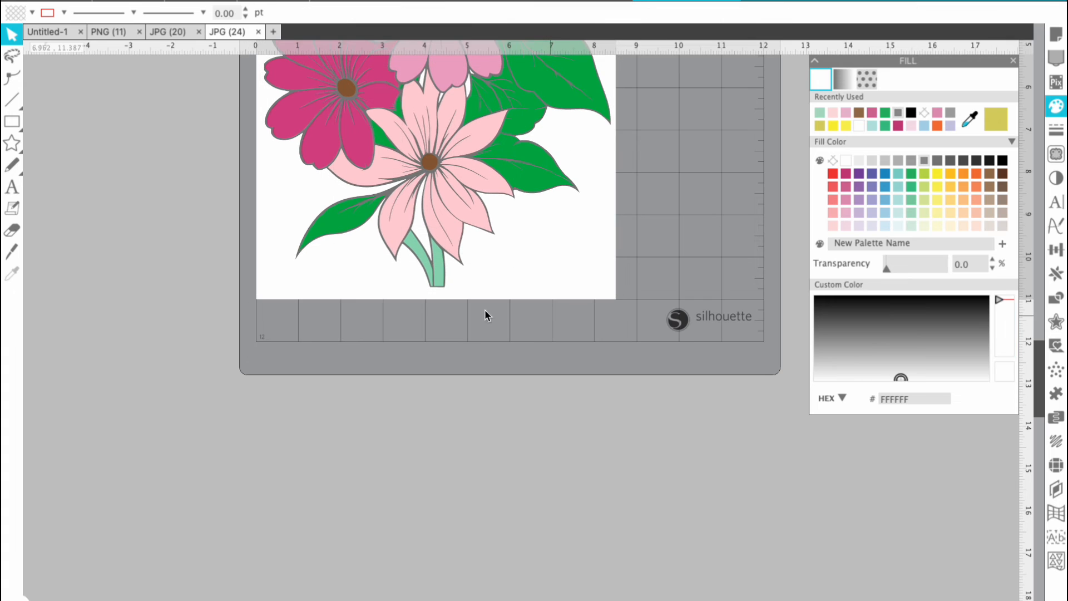
Start Save As for the bouquet as 'JPG (24)' in SVG format.
{"action": "left_click", "coordinate": [437, 265]}
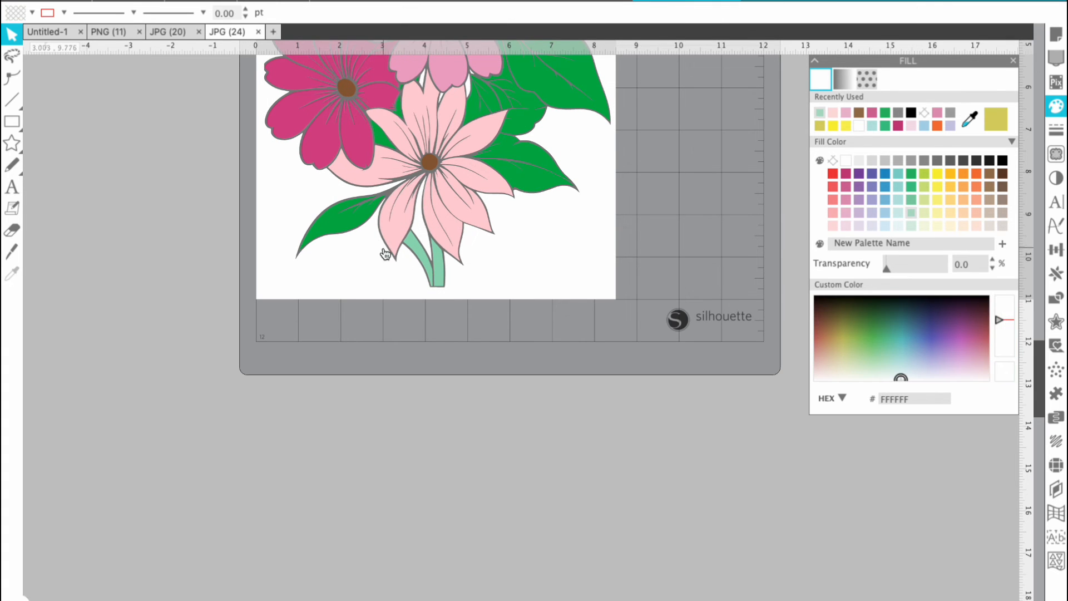
{"action": "left_click", "coordinate": [385, 255]}
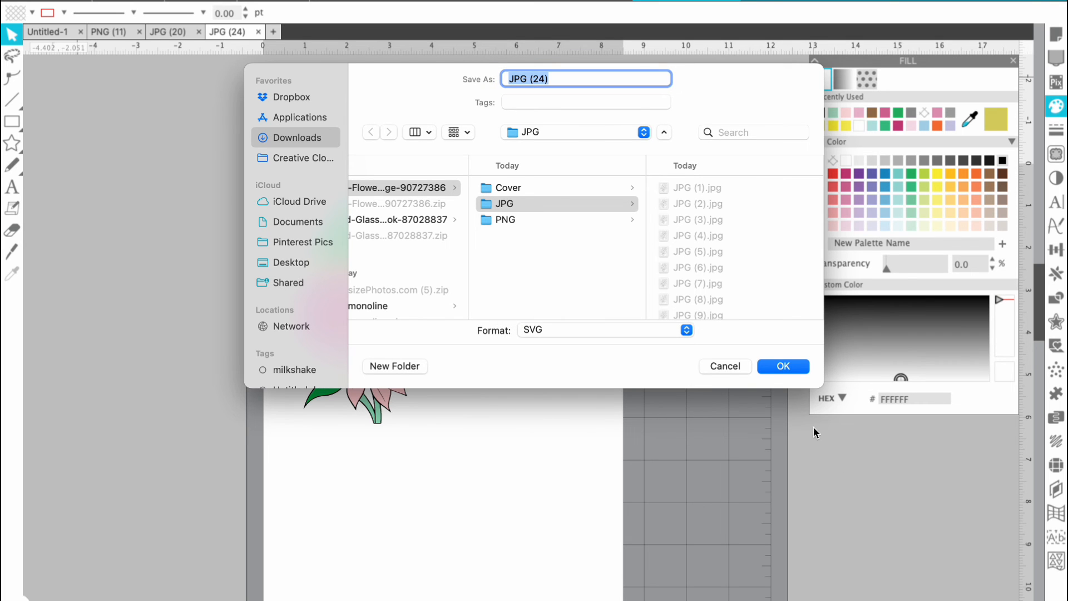
Confirm the SVG save, then select and deselect the whole bouquet.
{"action": "left_click", "coordinate": [782, 366]}
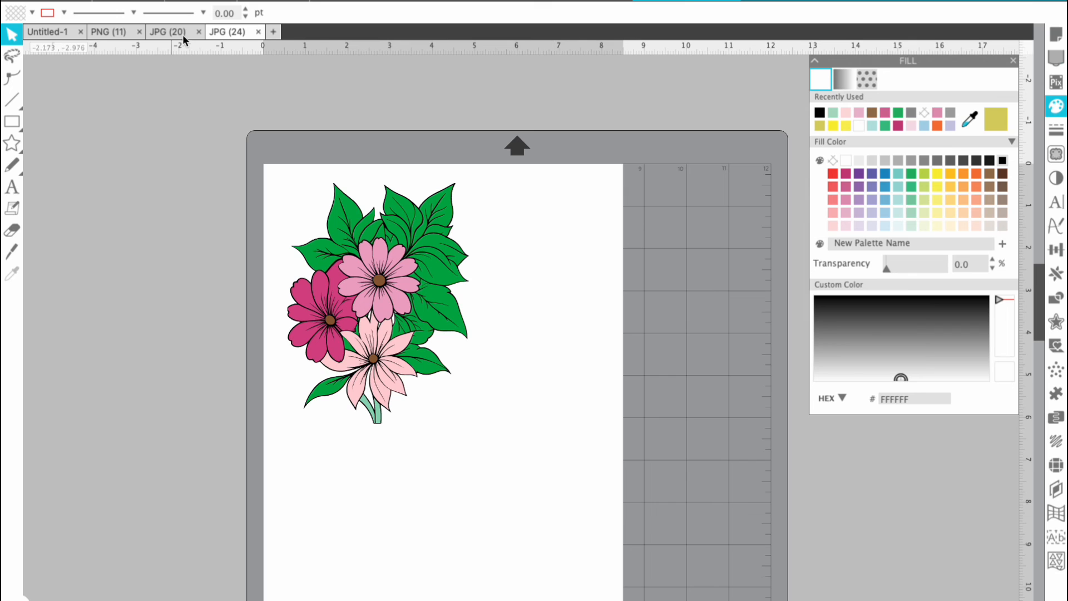
{"action": "left_click", "coordinate": [378, 300]}
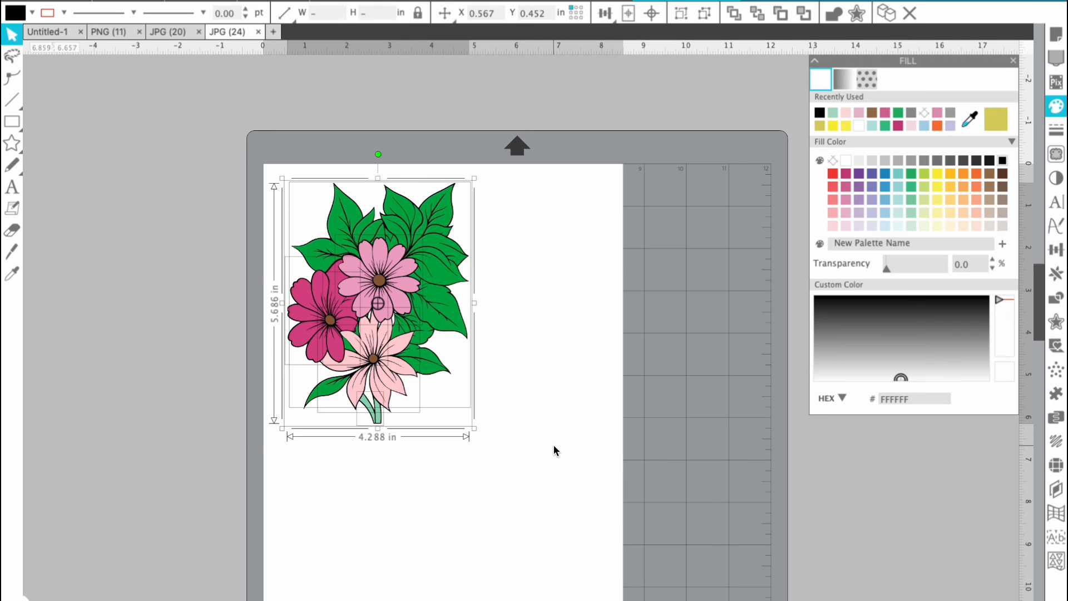
{"action": "left_click", "coordinate": [545, 466]}
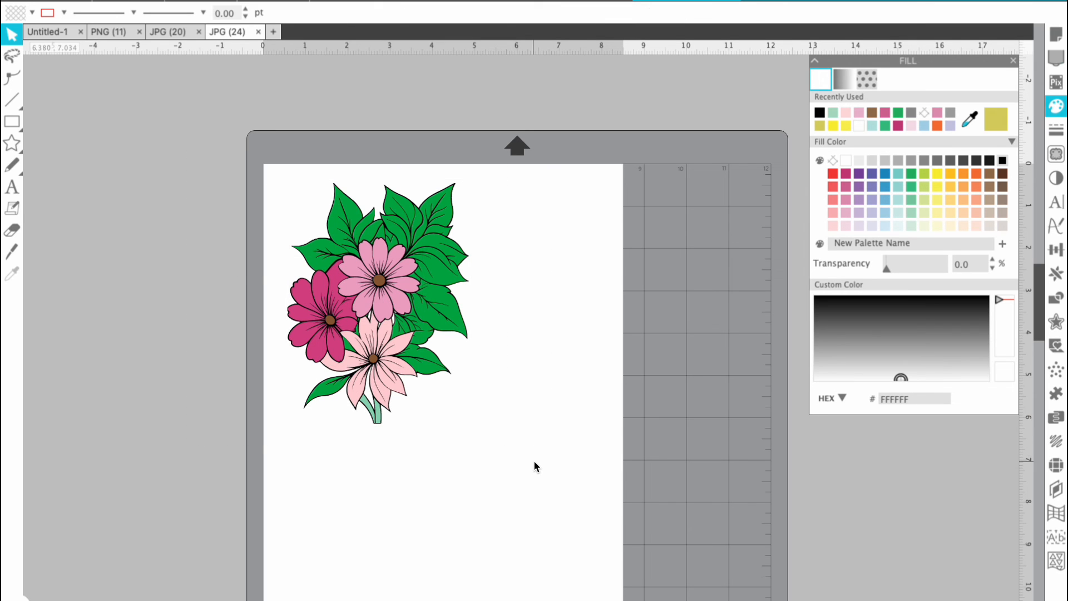
{"action": "mouse_move", "coordinate": [508, 418]}
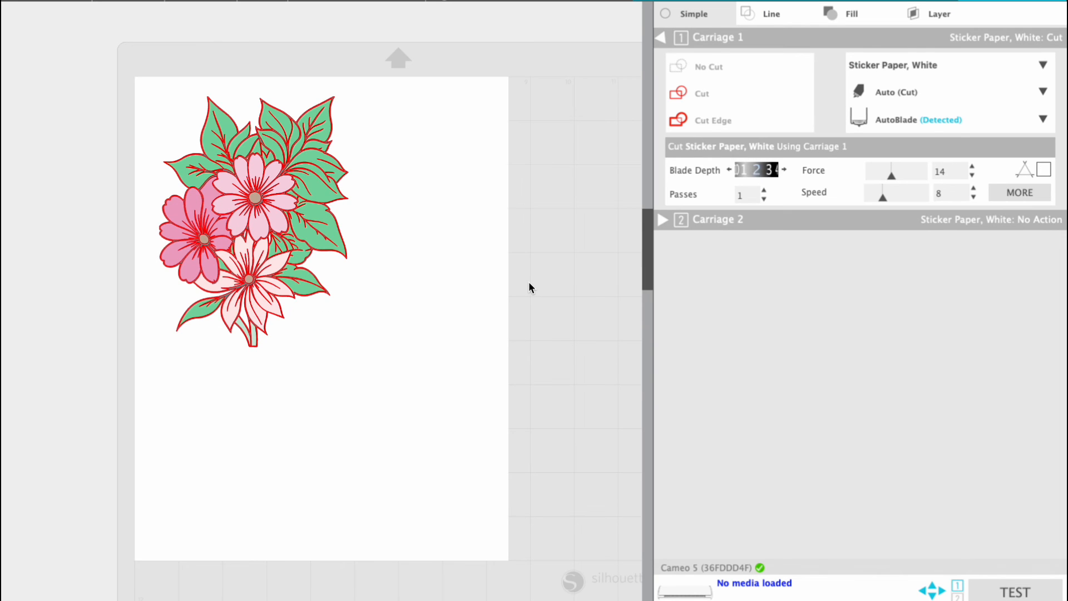
{"action": "mouse_move", "coordinate": [629, 129]}
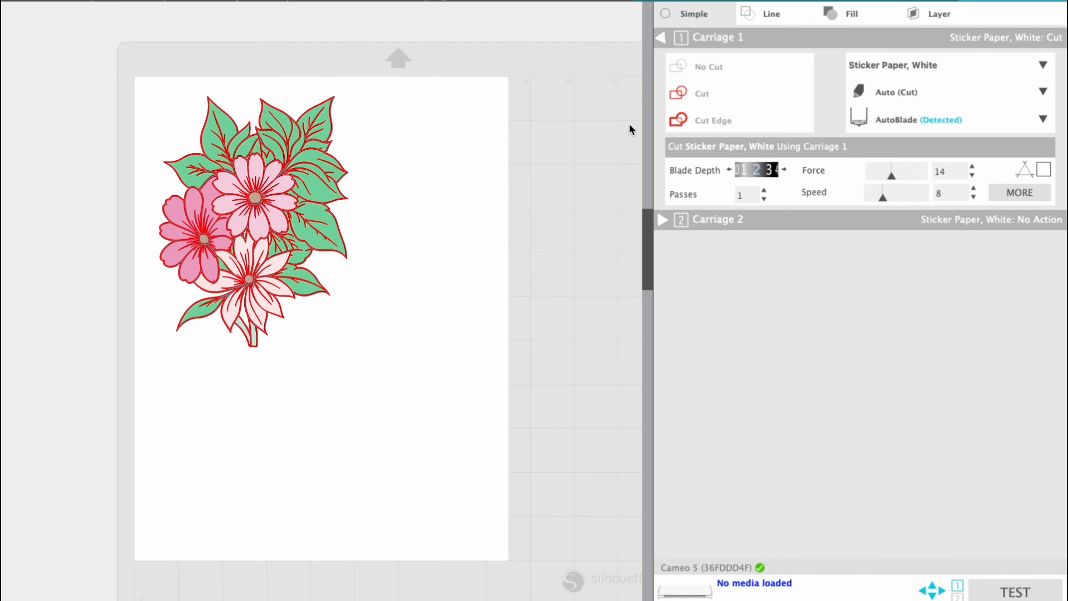
Switch the Send panel to Fill and select the black backing piece in the preview.
{"action": "left_click", "coordinate": [849, 13]}
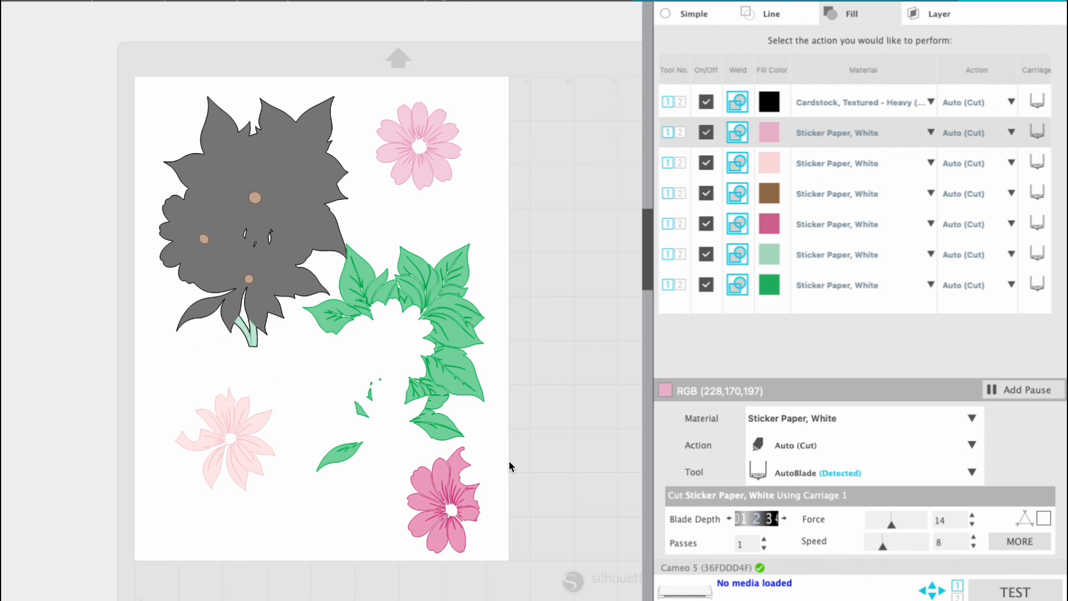
{"action": "left_click", "coordinate": [235, 218]}
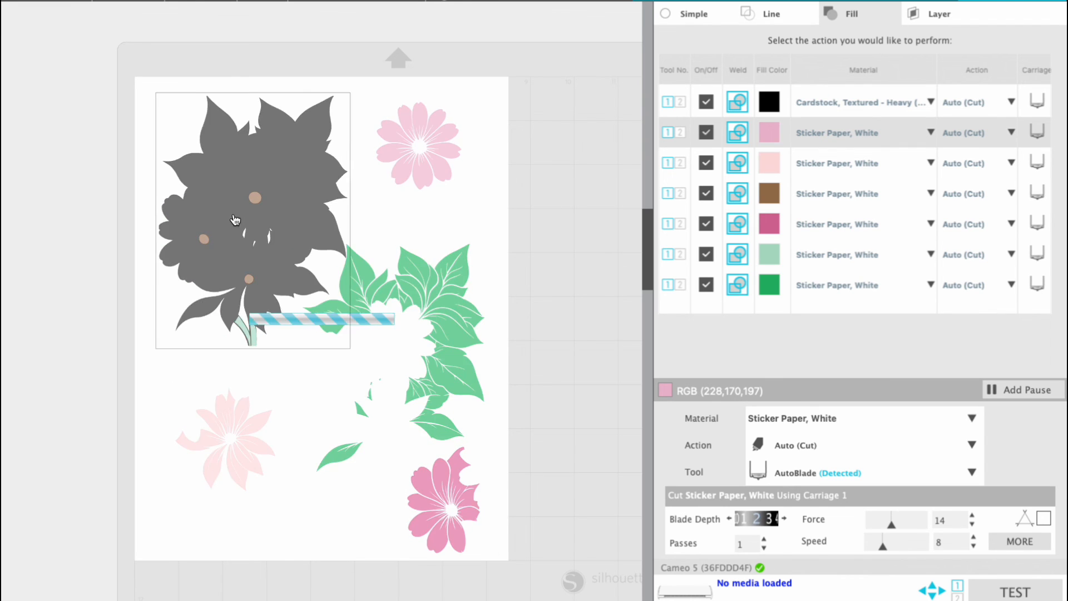